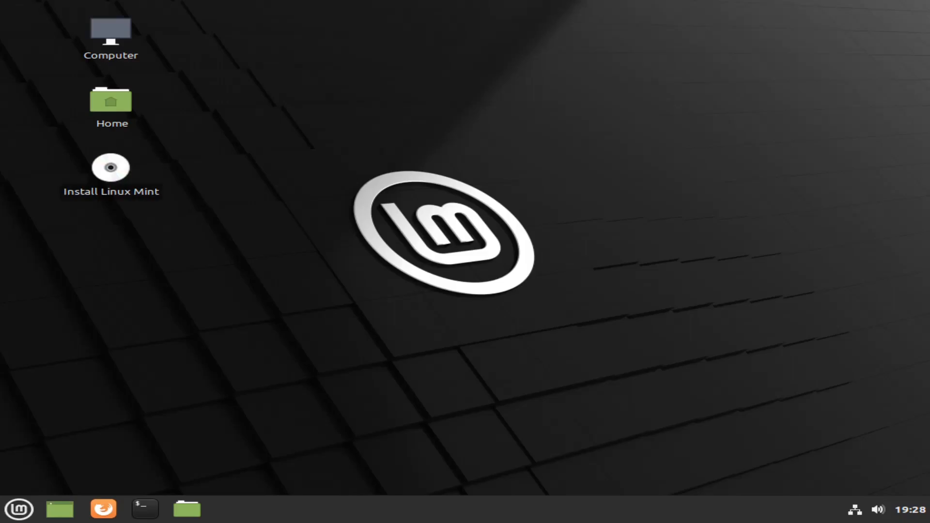
mouse_move(285, 272)
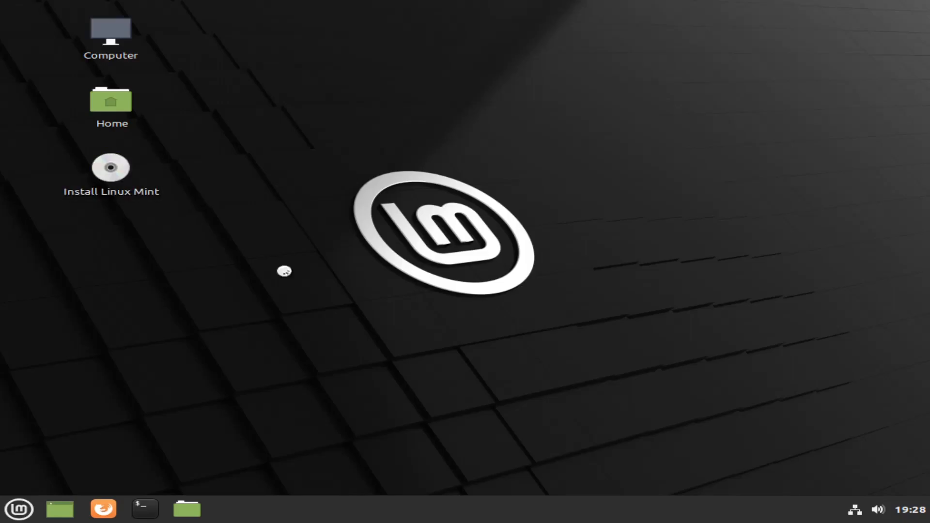
Step: Launch the installer and accept English, the English (US) keyboard and multimedia codecs
double_click(110, 167)
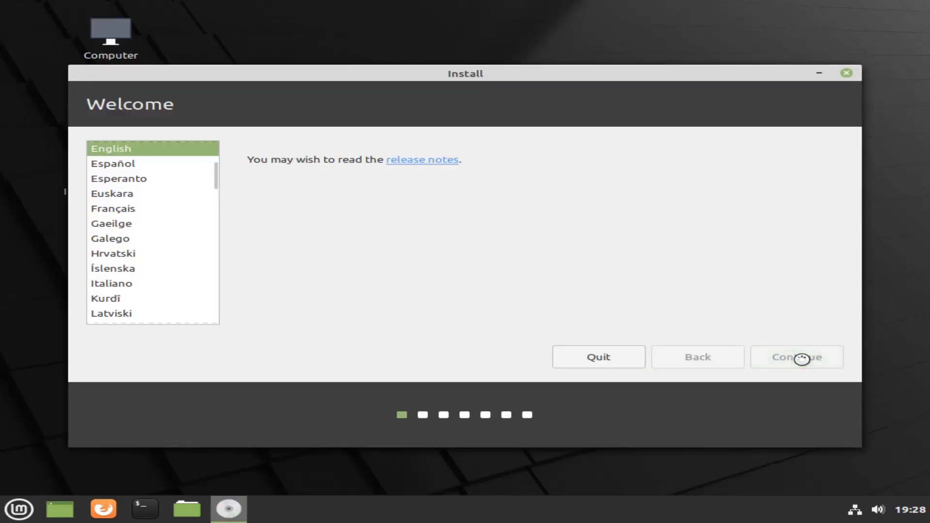
click(797, 357)
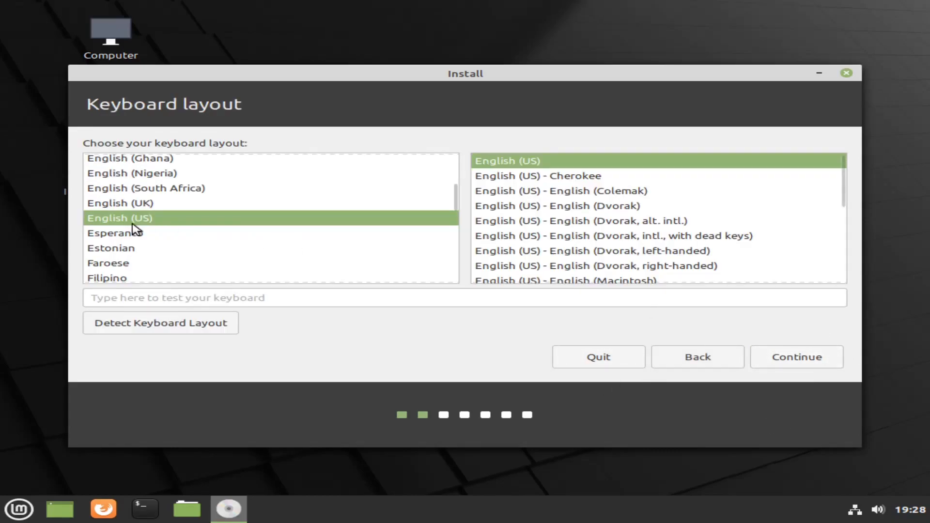
mouse_move(797, 356)
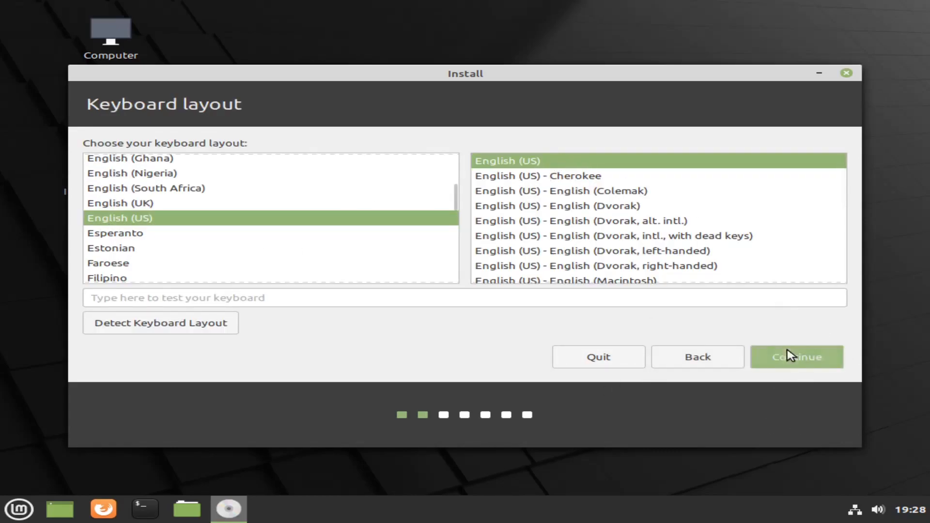
click(797, 357)
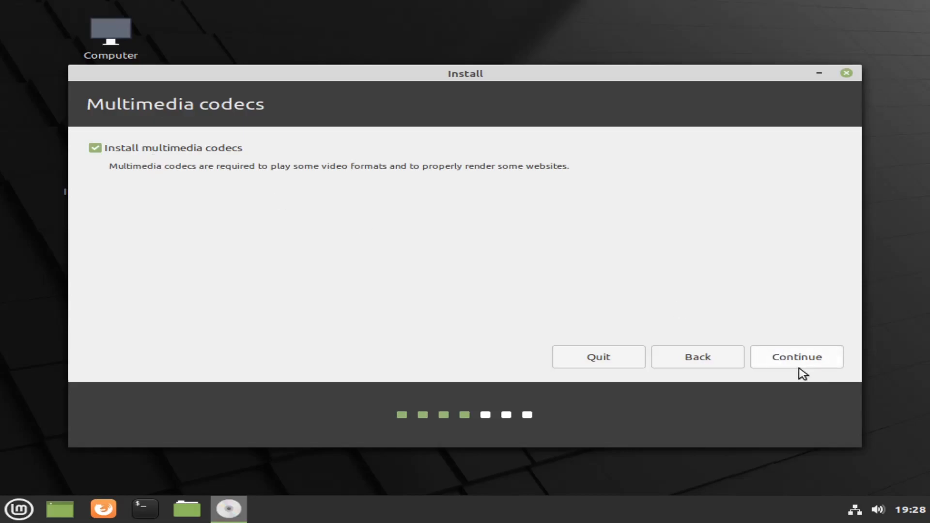
click(797, 357)
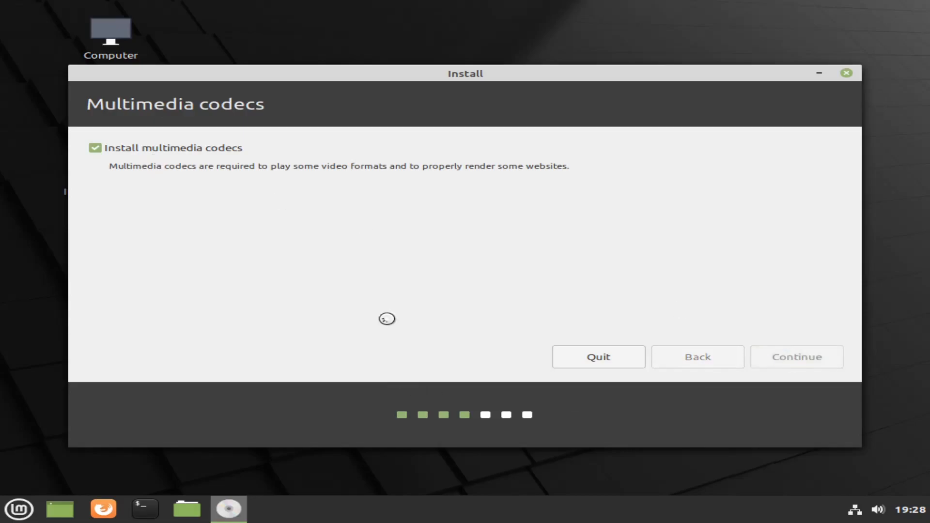
click(796, 357)
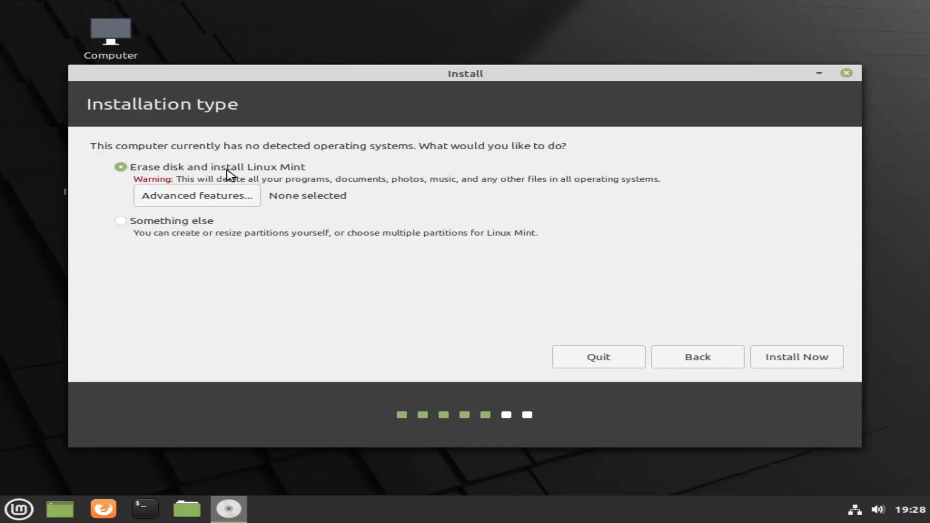
mouse_move(338, 176)
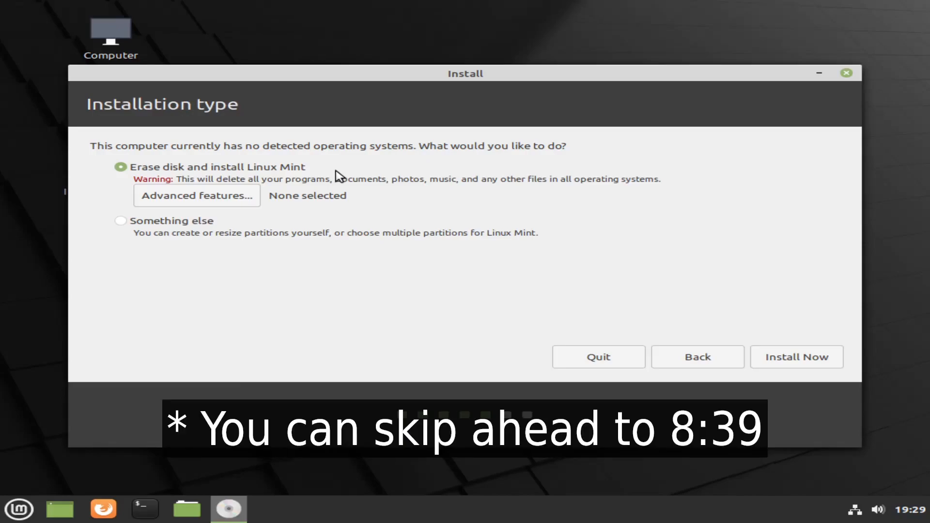
mouse_move(338, 177)
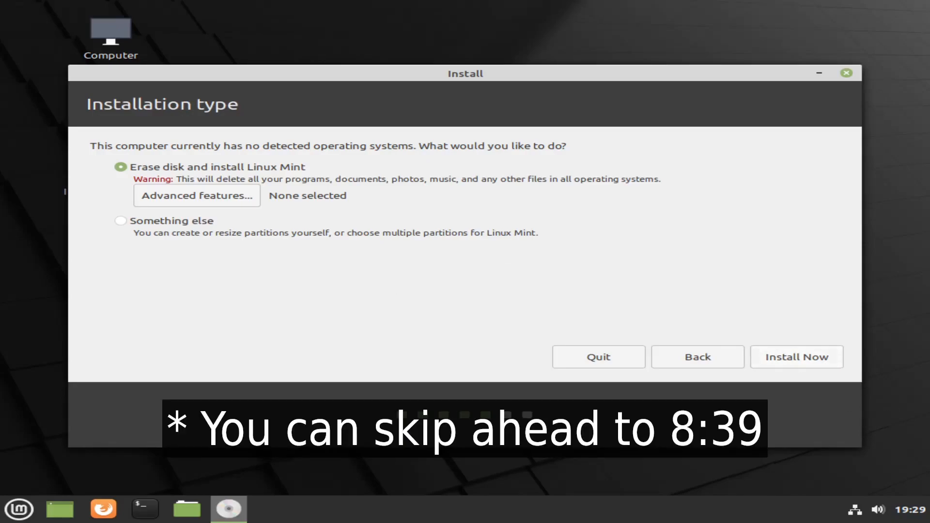
Step: Choose the Something else installation type to partition the disk manually
click(120, 221)
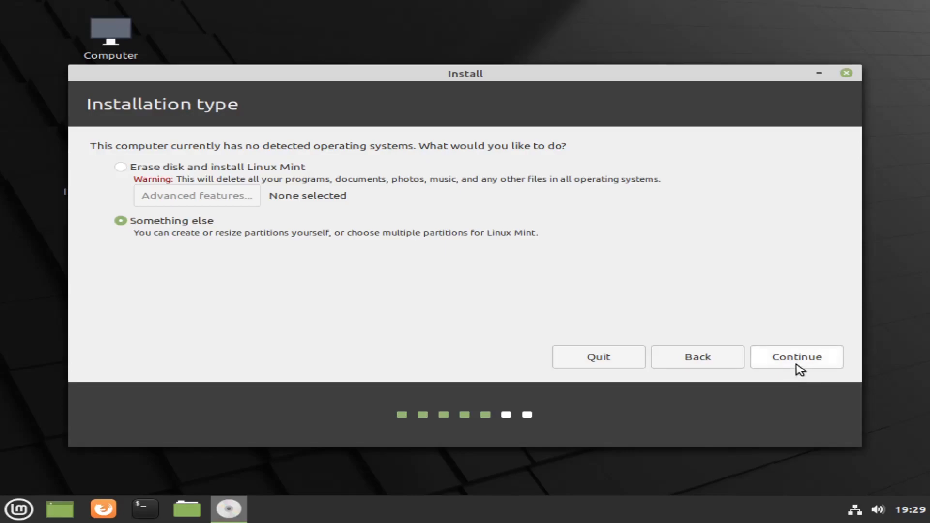
click(797, 357)
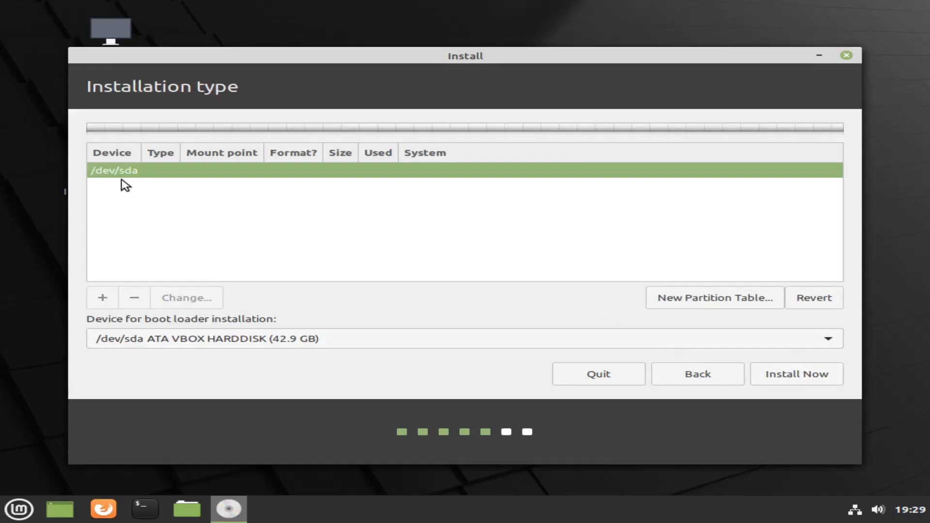
mouse_move(286, 116)
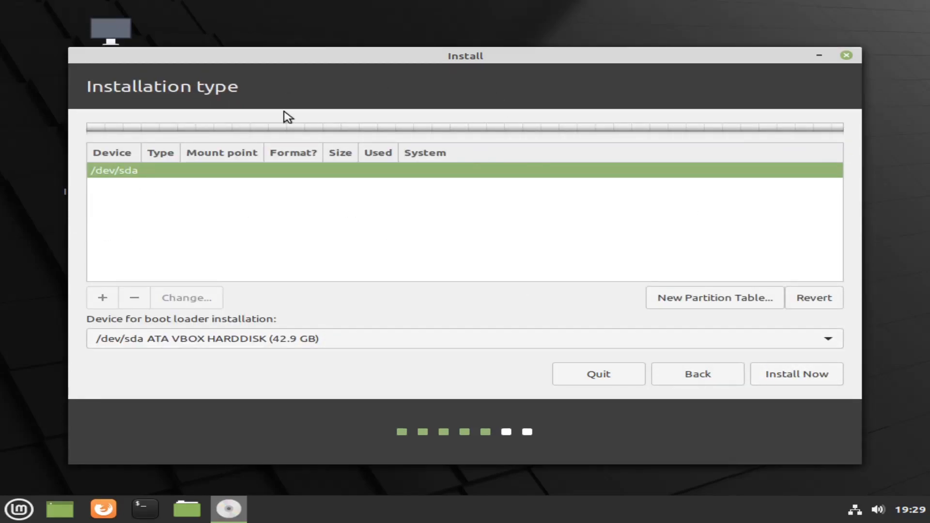
mouse_move(316, 257)
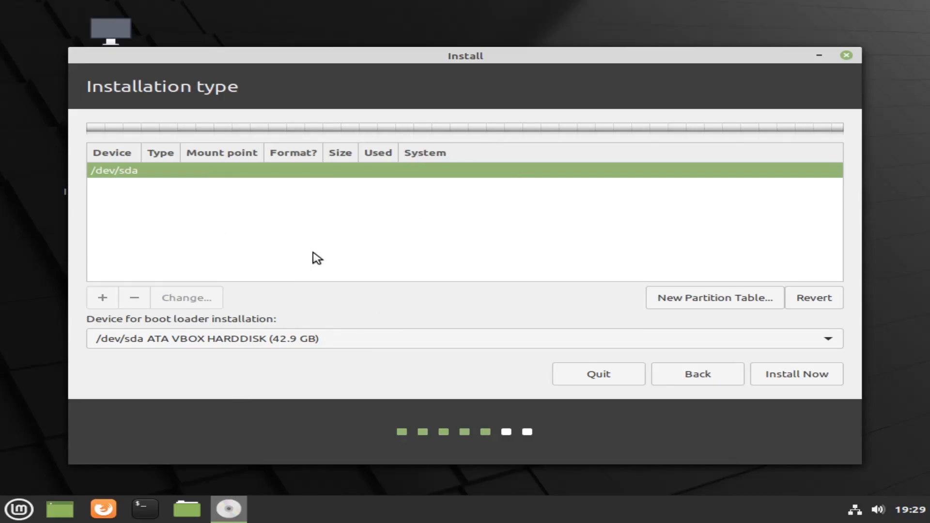
mouse_move(338, 314)
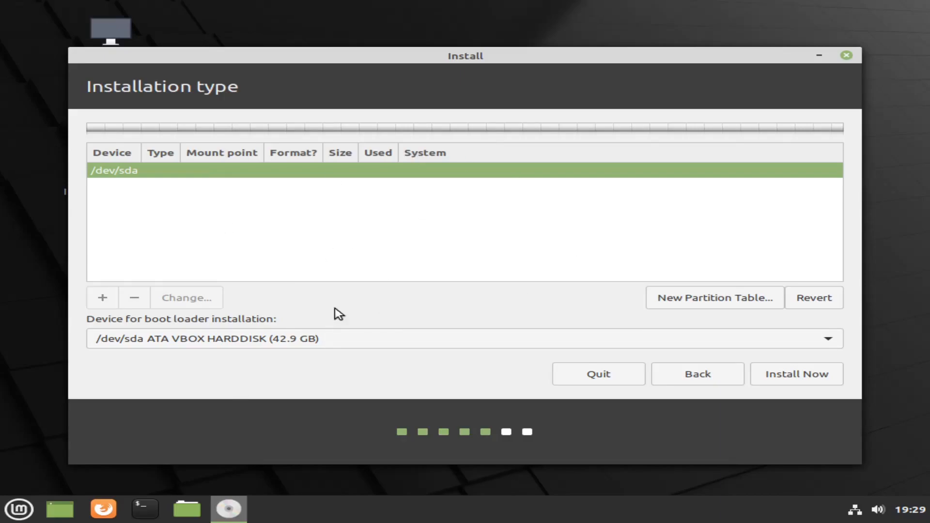
mouse_move(196, 228)
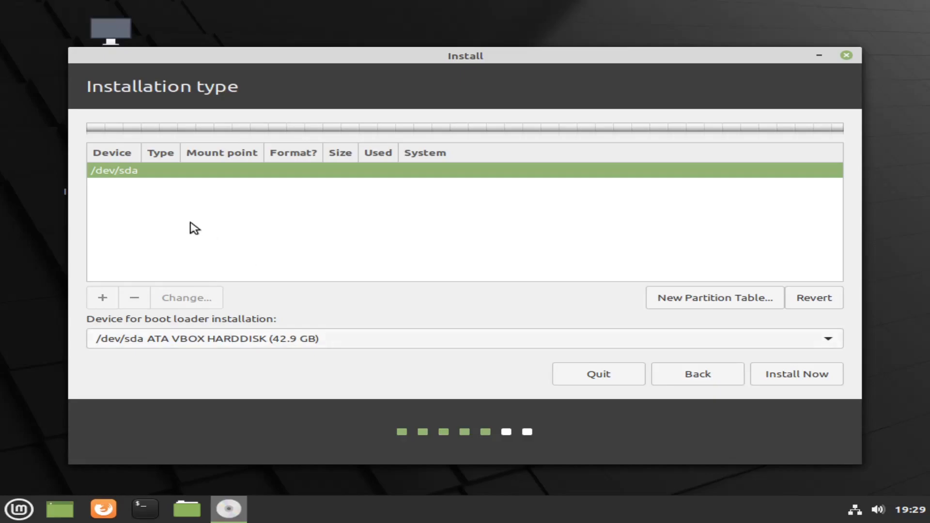
mouse_move(215, 316)
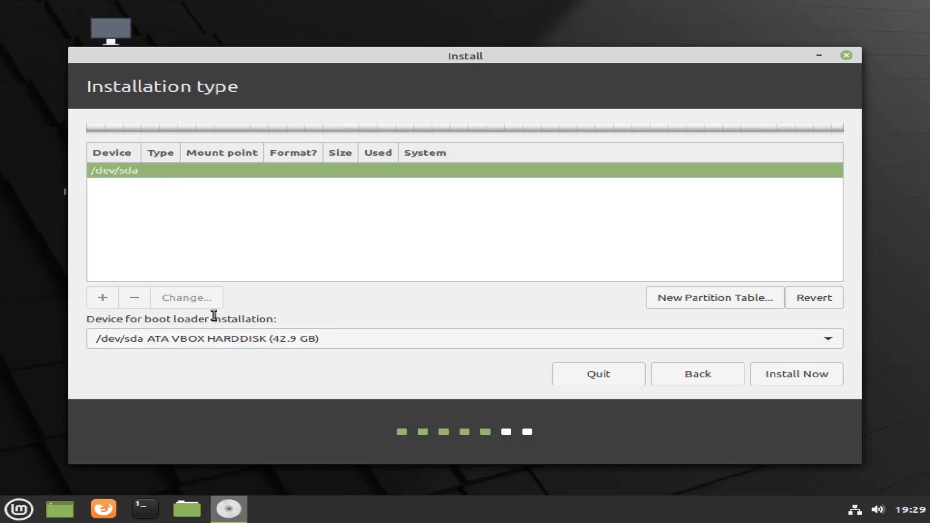
mouse_move(137, 322)
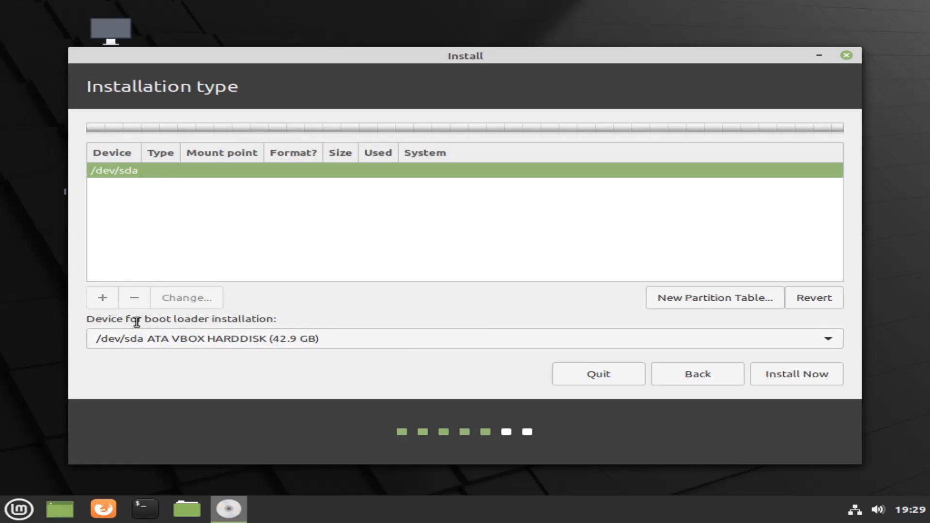
Step: Create a new empty partition table on /dev/sda and begin a partition in the 42.9 GB free space
click(715, 297)
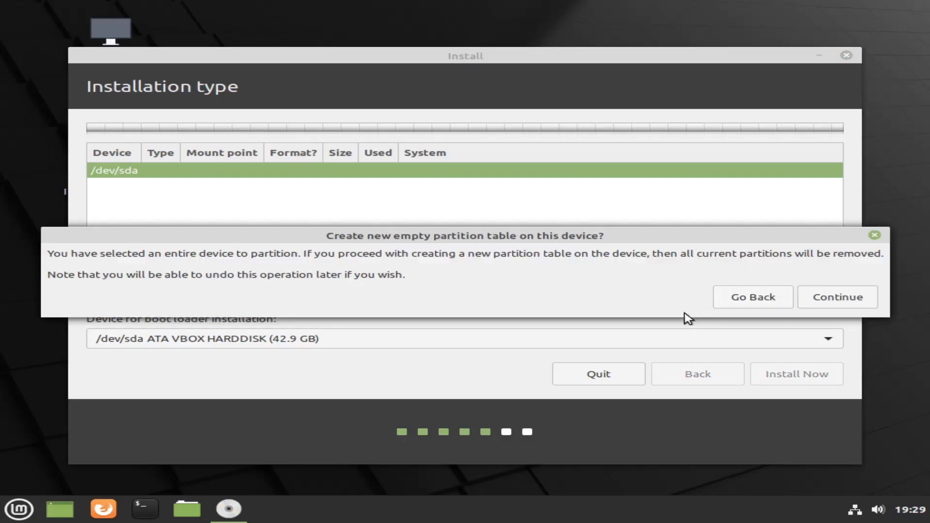
click(837, 296)
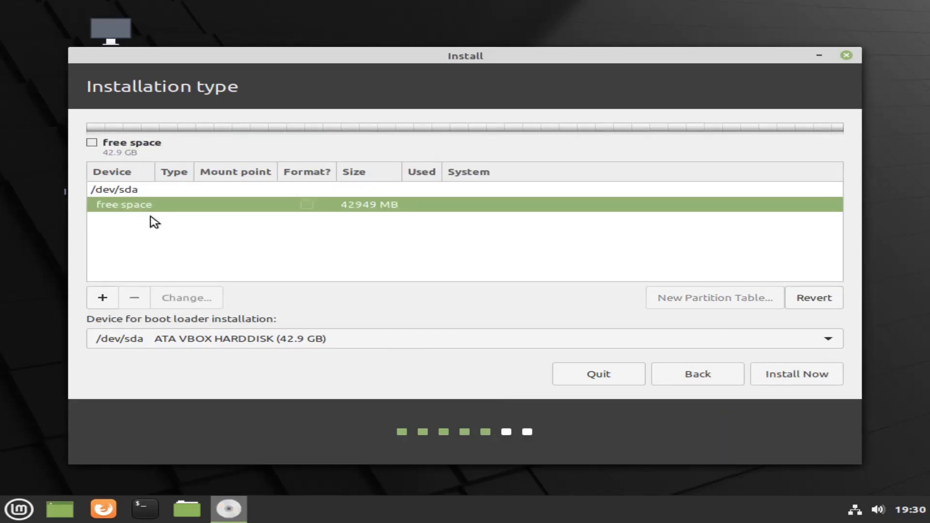
mouse_move(142, 336)
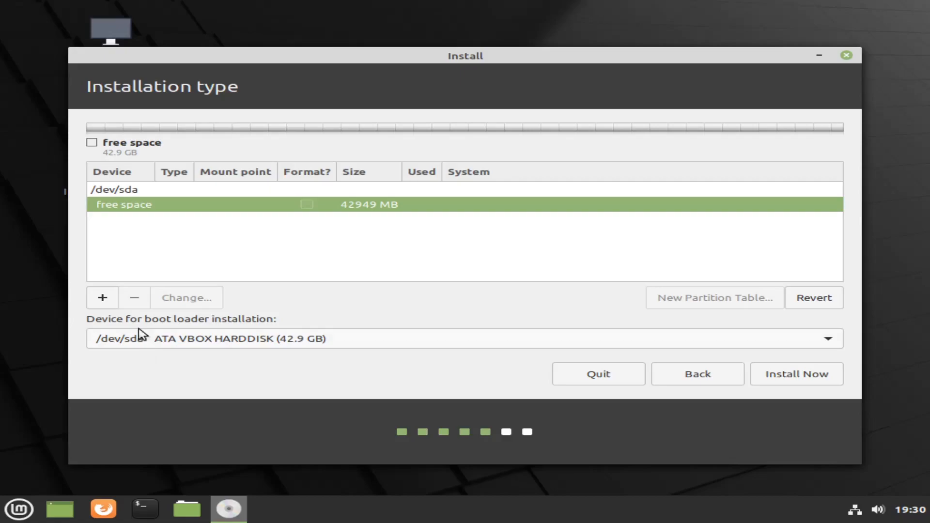
click(101, 298)
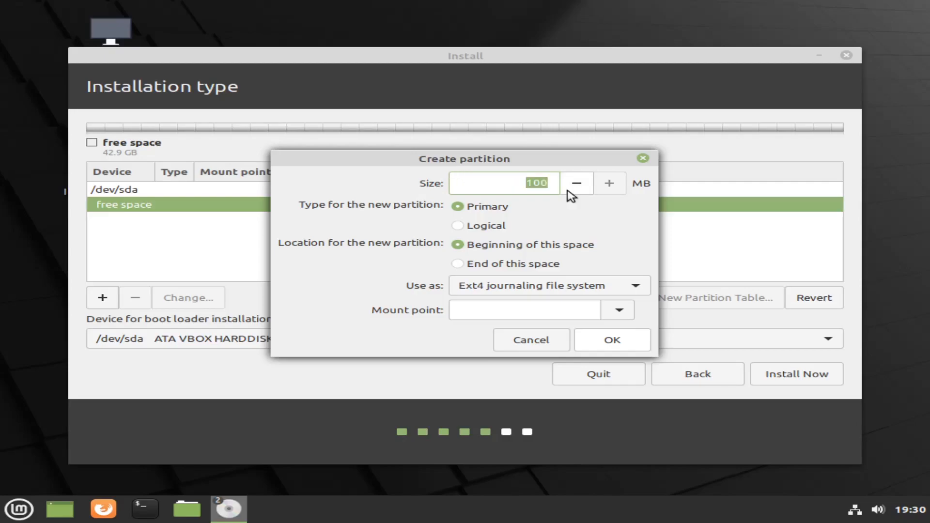
Step: Create a 1000 MB FAT32 partition mounted at /boot/efi
text(1000)
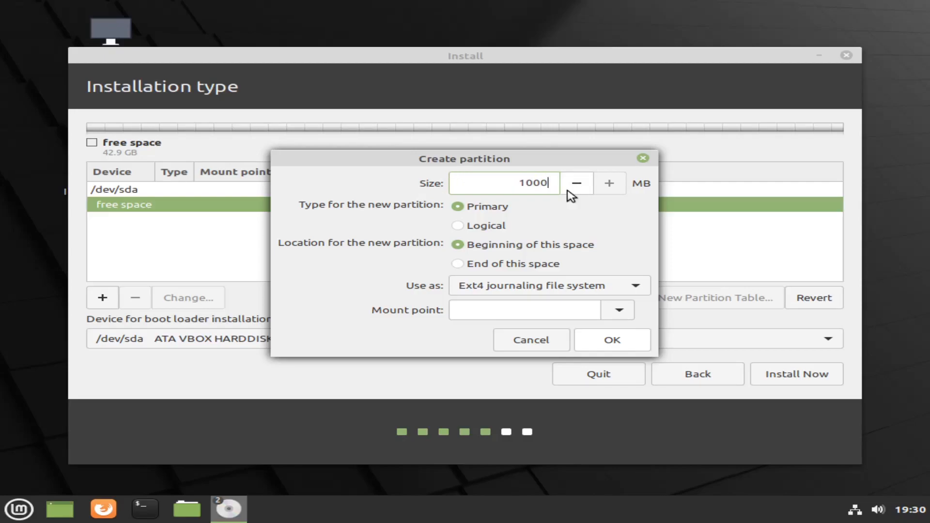
mouse_move(610, 303)
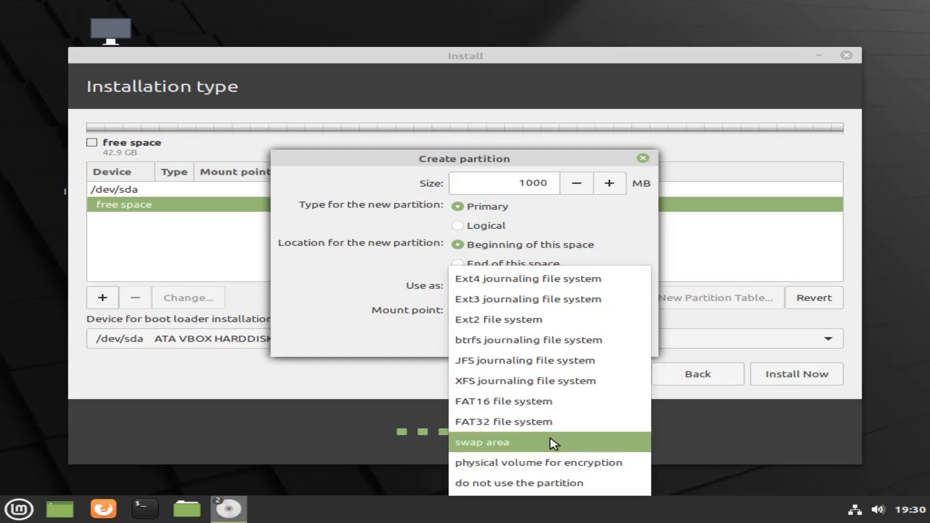
click(503, 422)
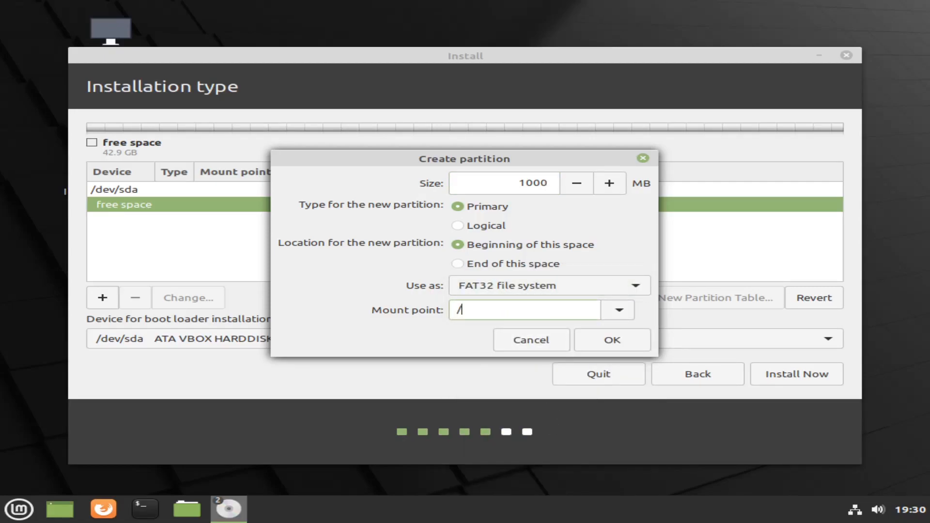
text(/boot/efi)
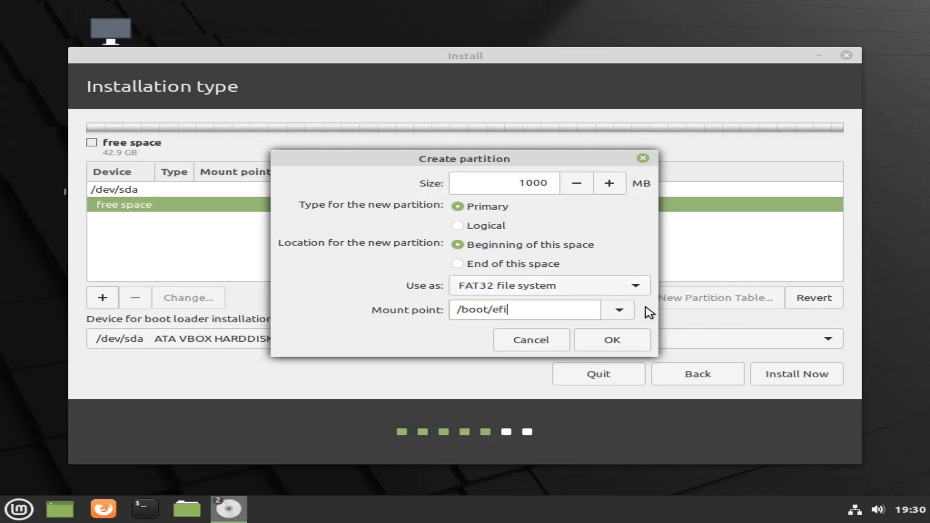
click(612, 339)
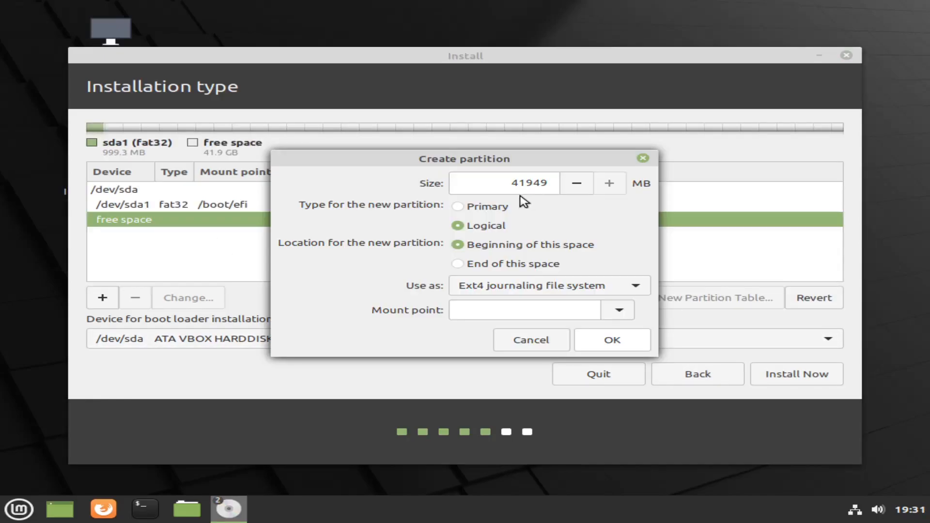
mouse_move(466, 215)
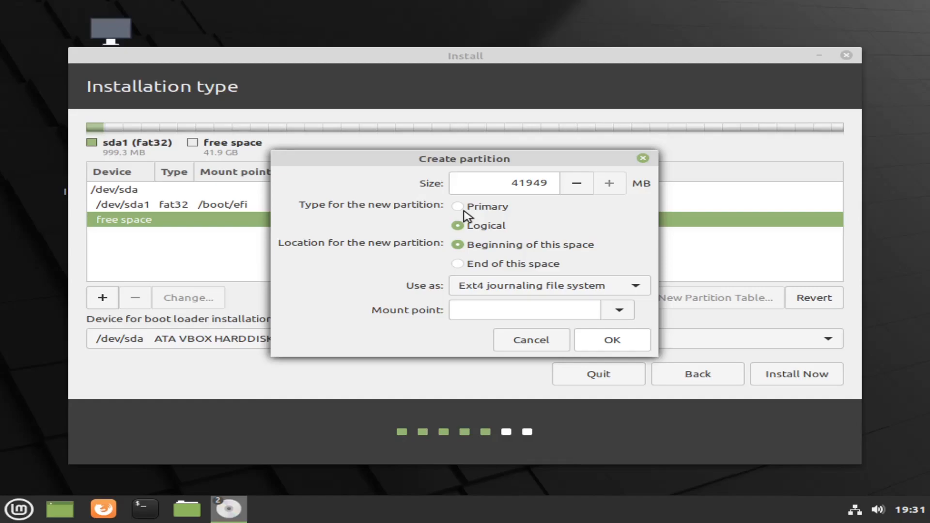
mouse_move(527, 373)
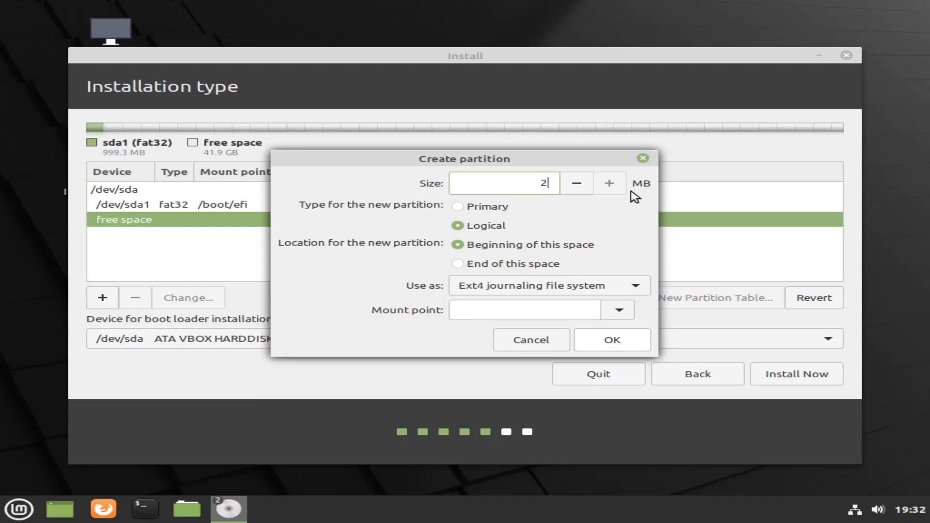
Step: Create a 25000 MB primary ext4 partition mounted at /, then make the next partition primary
text(5000)
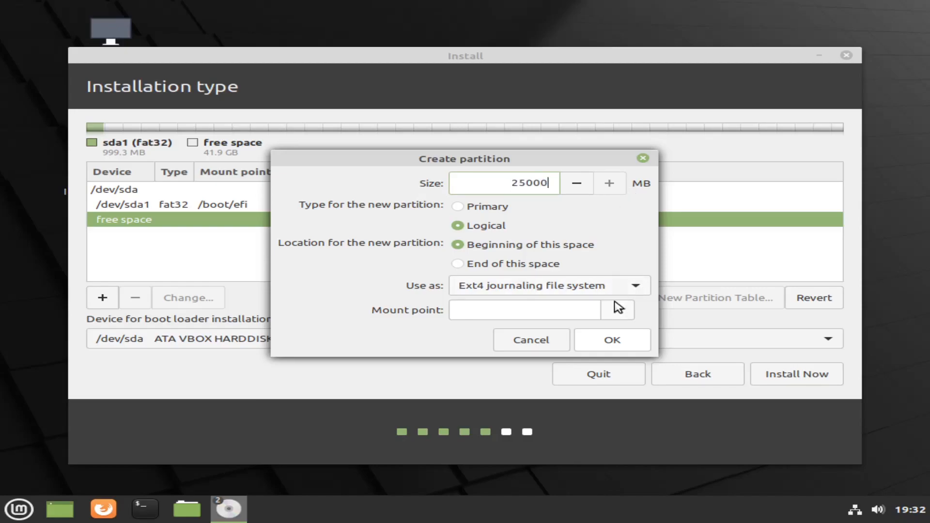
click(458, 206)
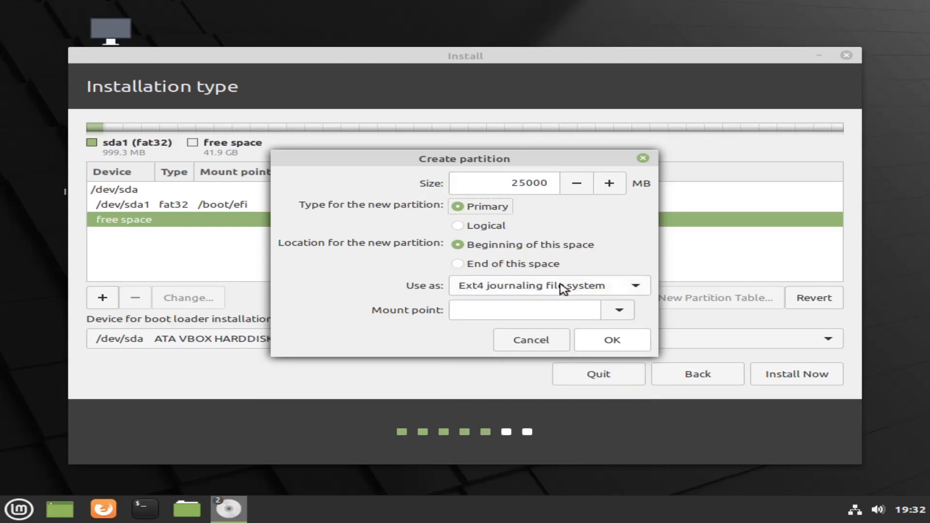
click(618, 310)
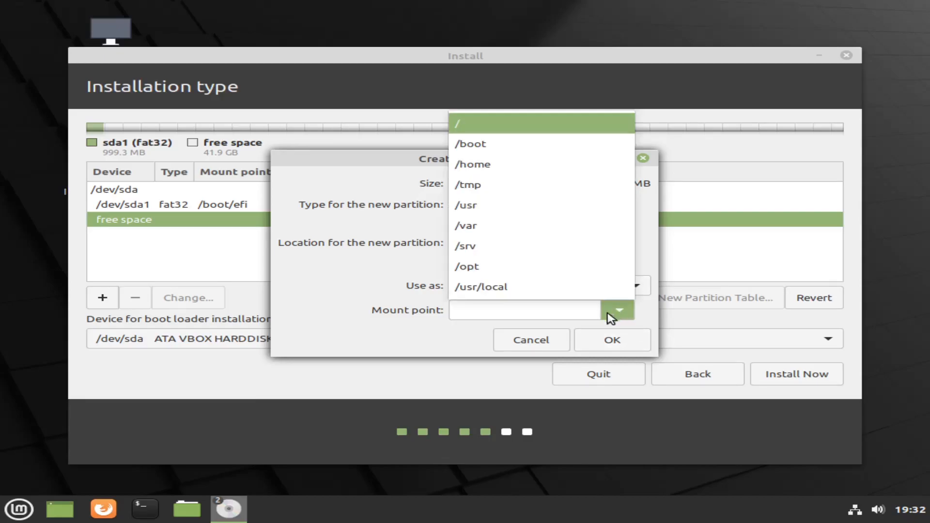
click(458, 123)
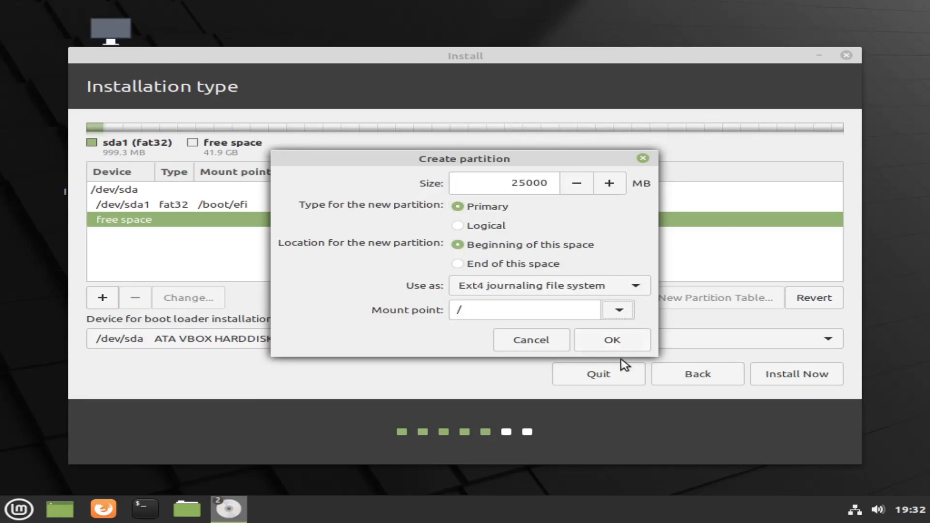
click(611, 340)
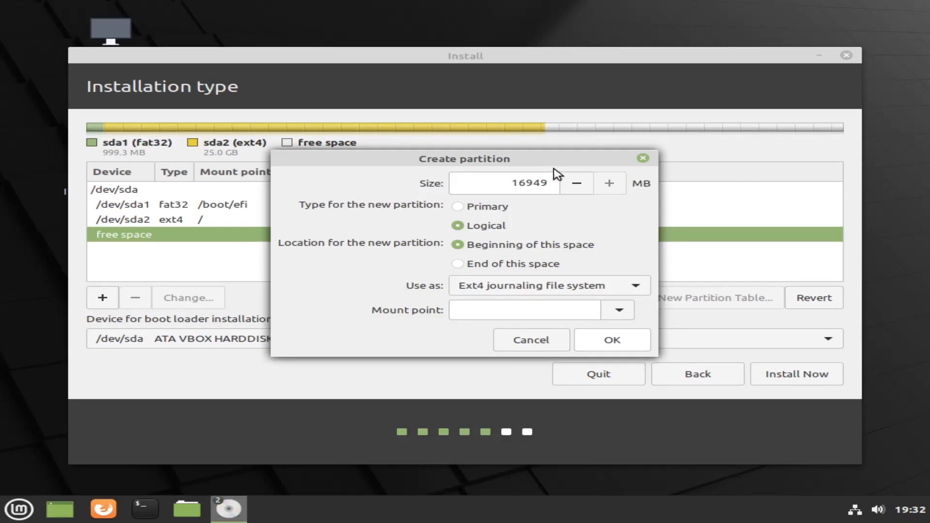
click(457, 206)
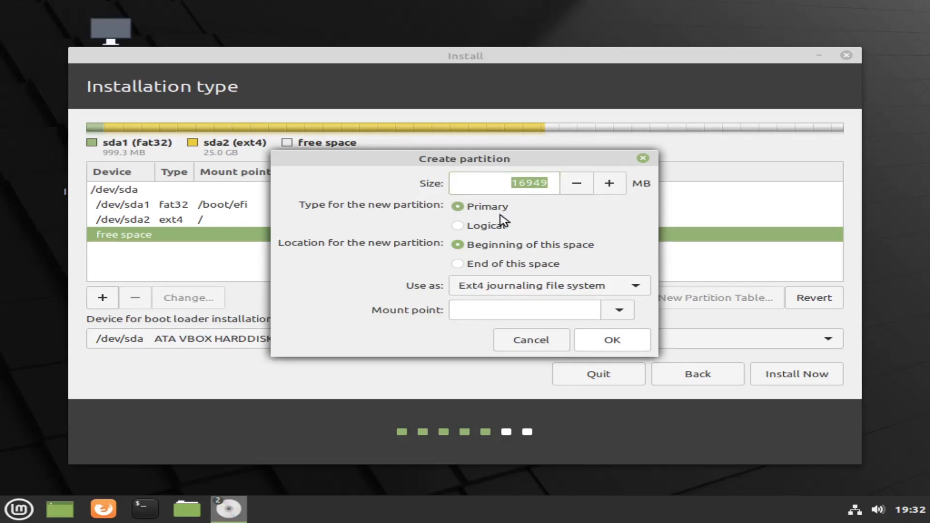
mouse_move(628, 294)
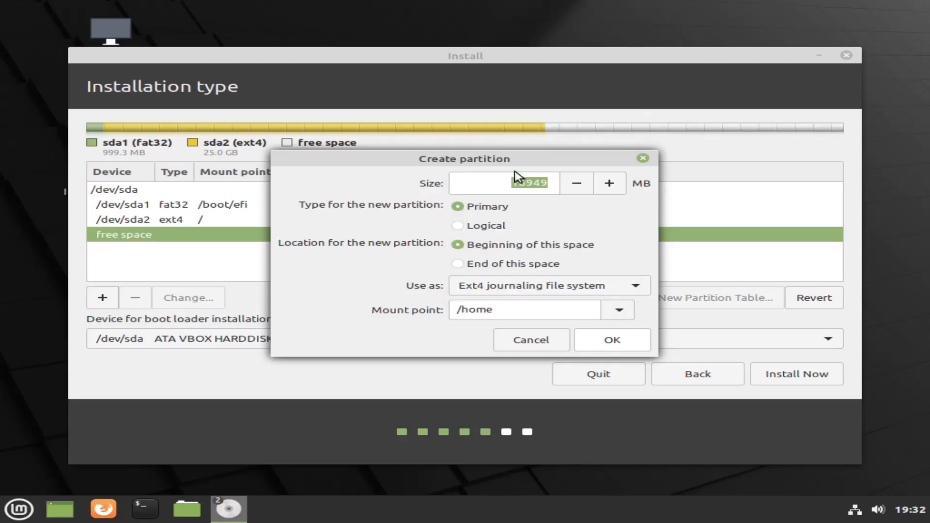
Step: Create the /home partition in the remaining space and start the installation with this layout
click(612, 340)
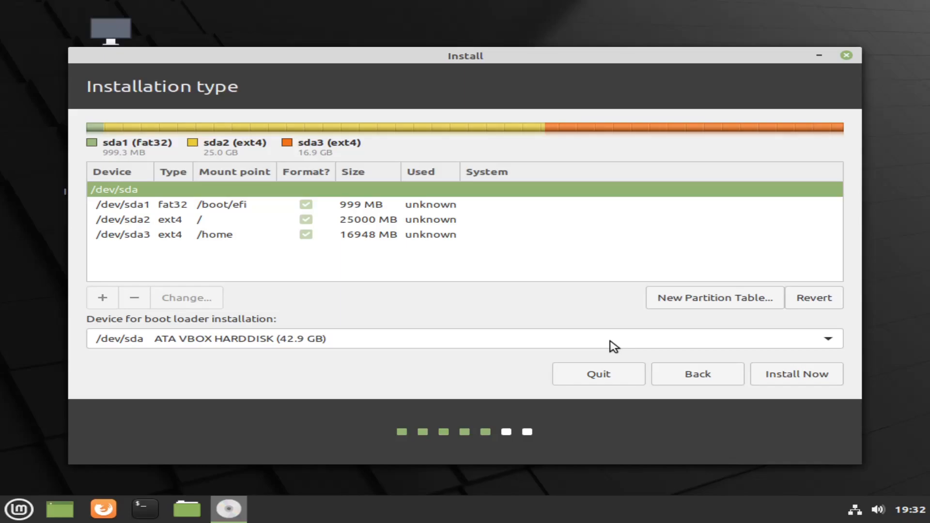
mouse_move(112, 335)
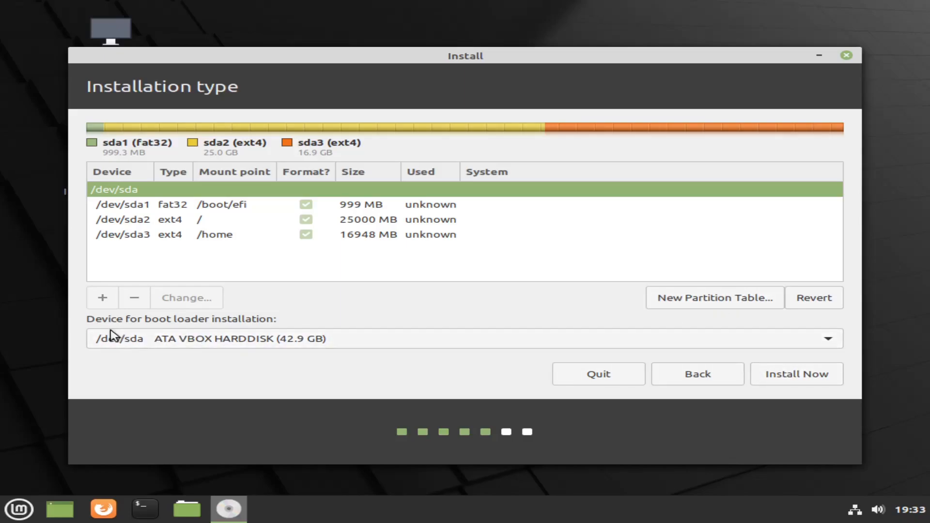
mouse_move(796, 375)
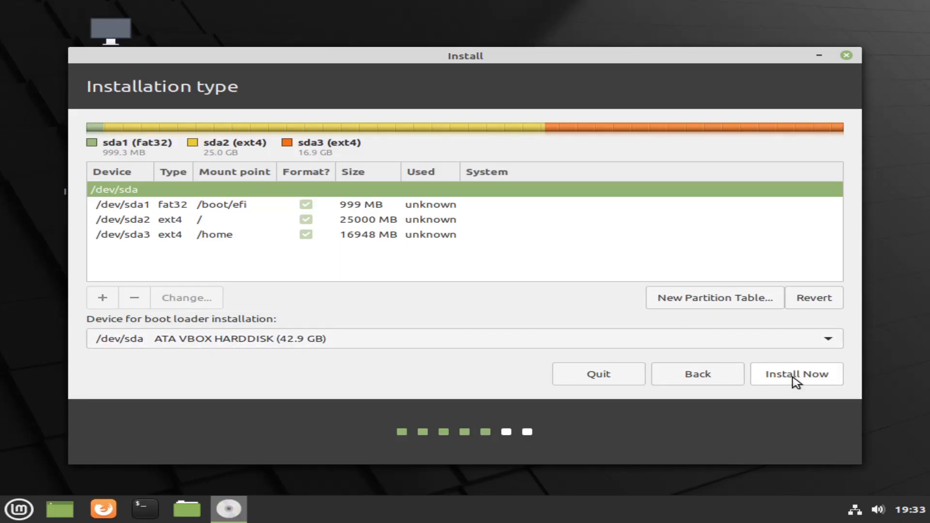
click(797, 374)
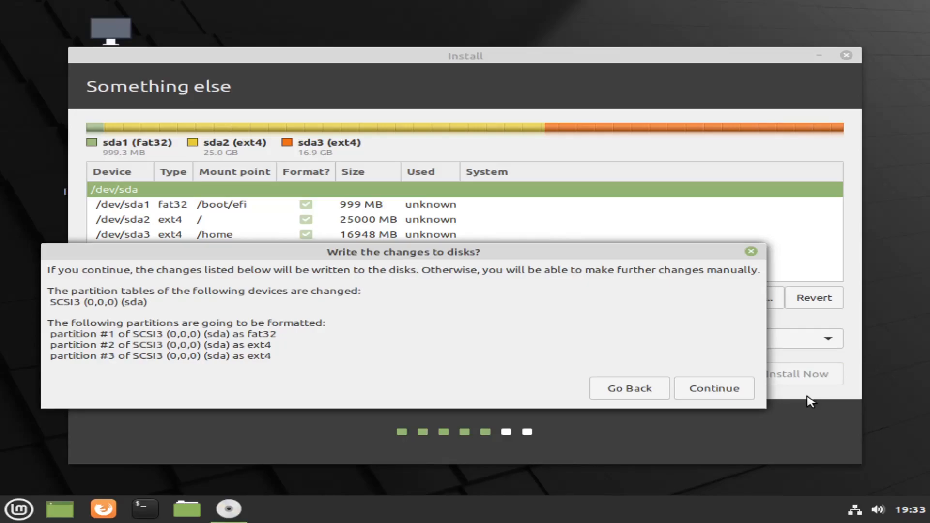
Step: Approve writing the partitions, accept New York as location and the account details, and begin copying files
click(714, 387)
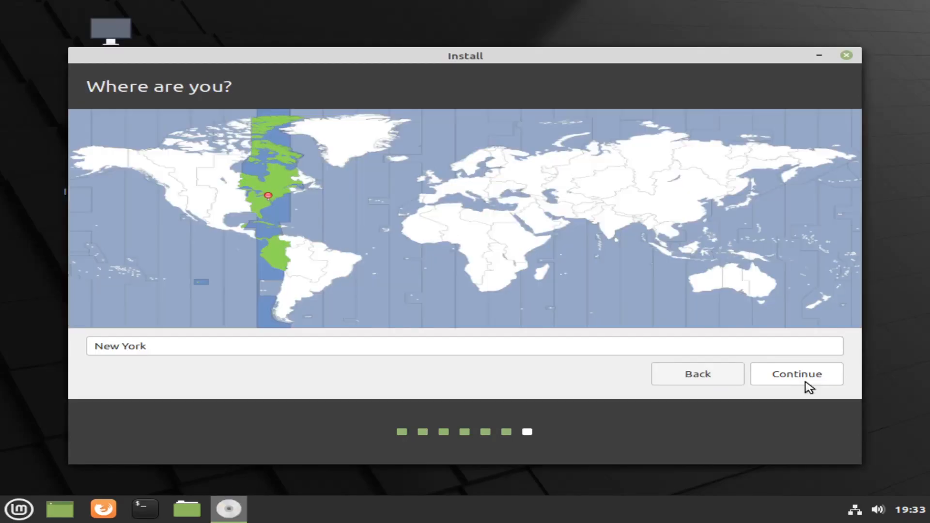
click(796, 374)
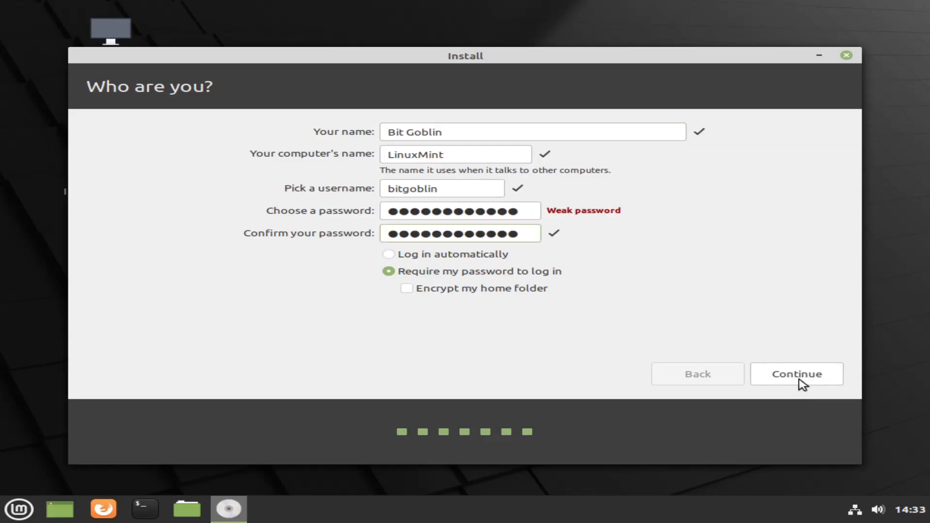
click(796, 374)
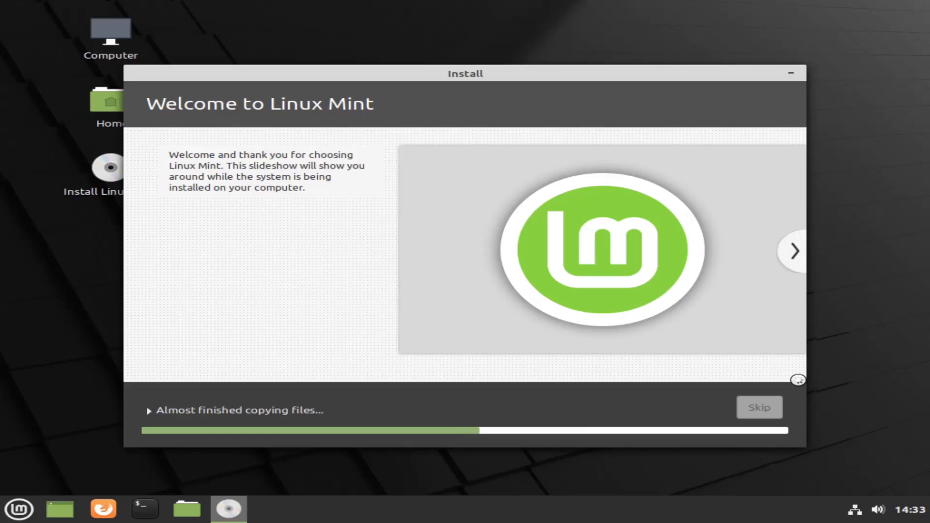
Step: Wait for installation to finish and choose Restart Now
click(793, 252)
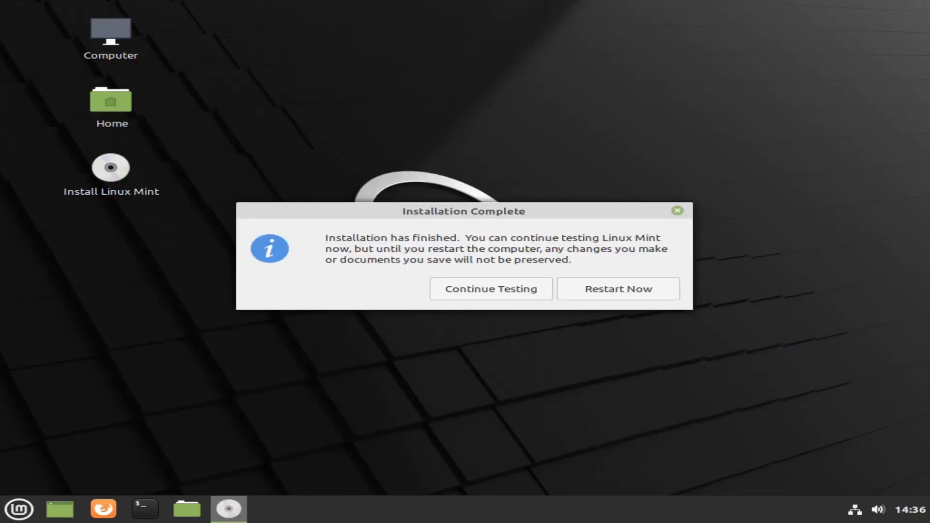
click(617, 288)
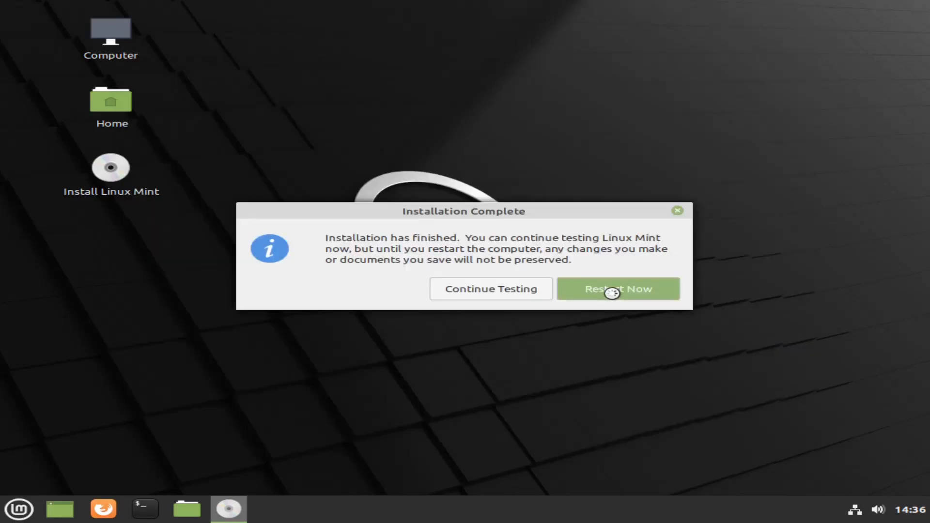
Step: Reboot after removing the installation medium and log in with the password
click(618, 288)
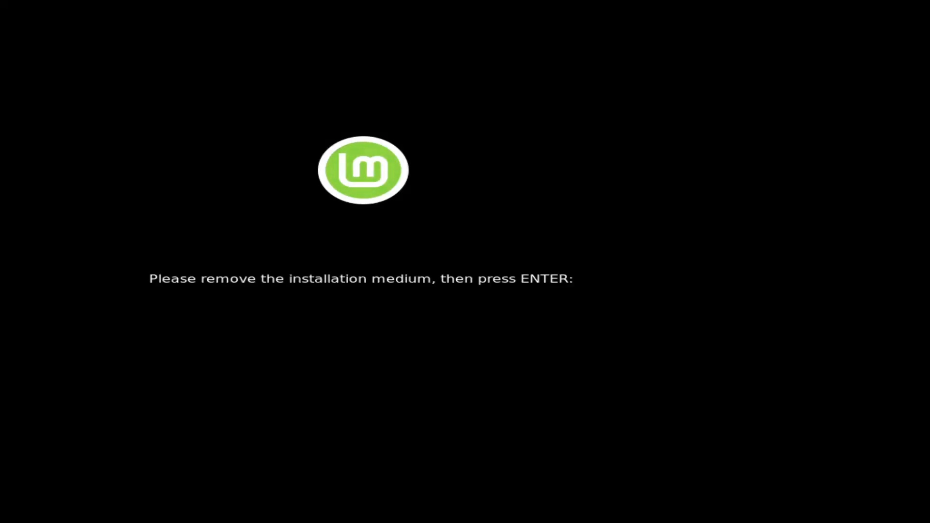
key(Return)
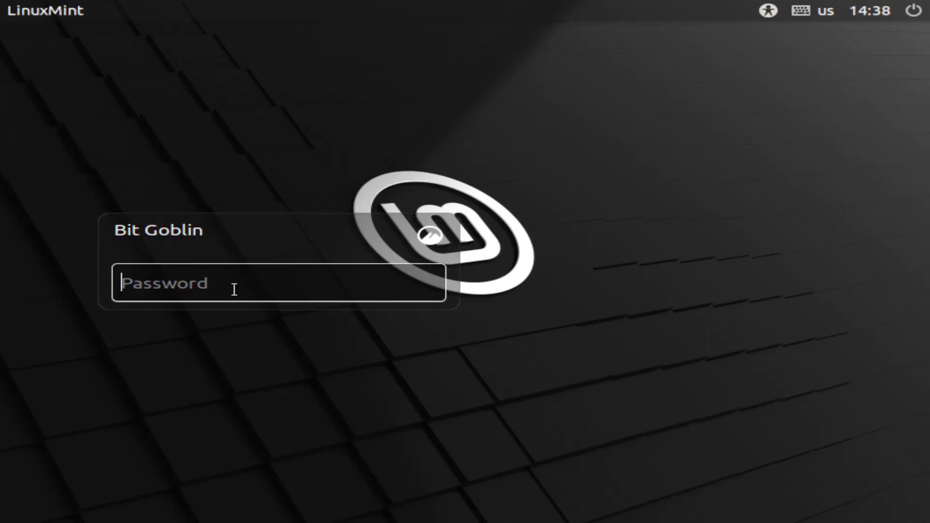
text(password)
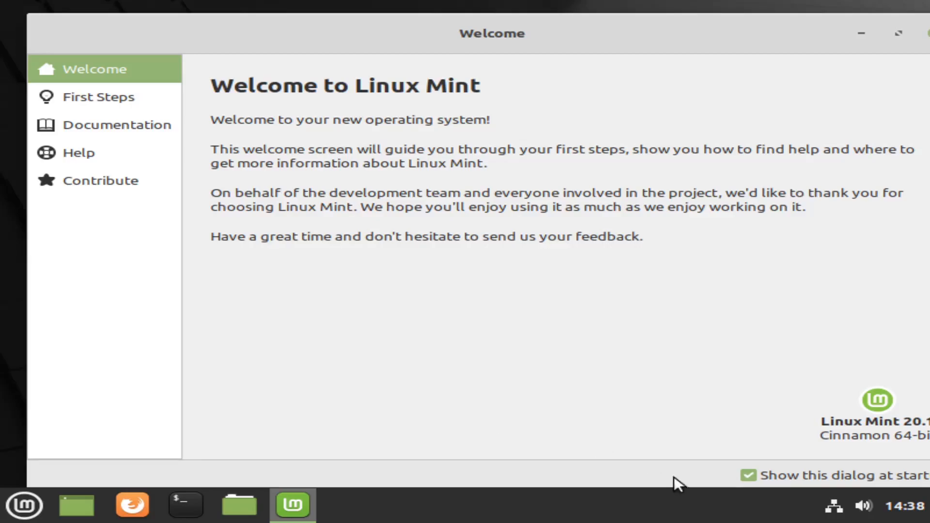
mouse_move(113, 97)
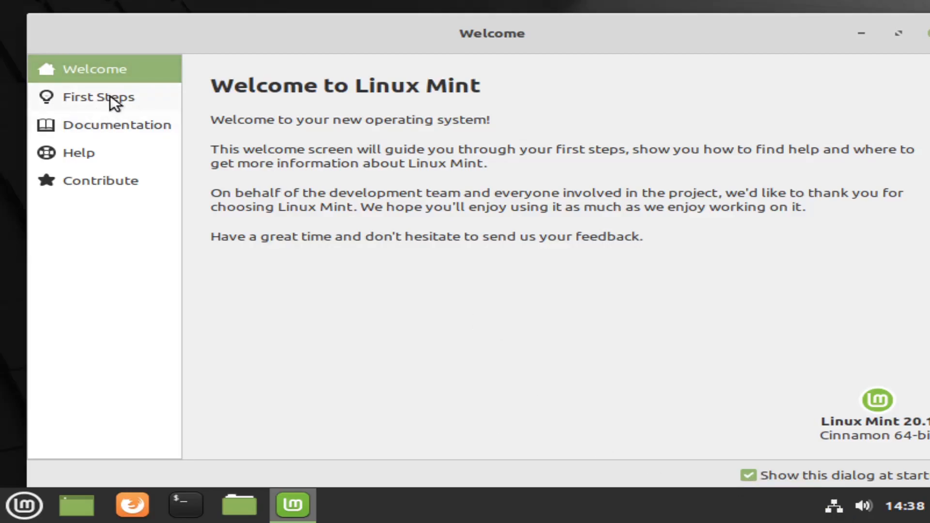
Step: Browse the Welcome screen's First Steps, Documentation, Help and Contribute sections and return to Welcome
click(99, 97)
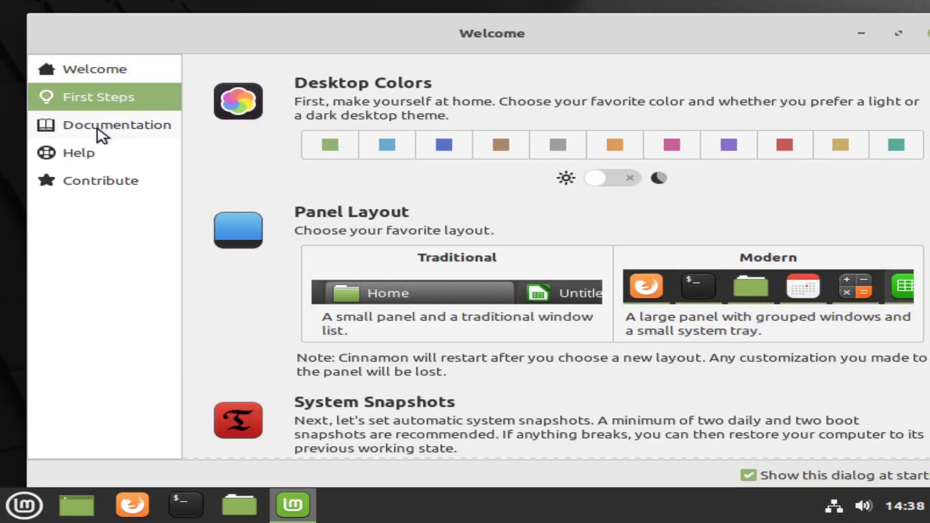
click(116, 125)
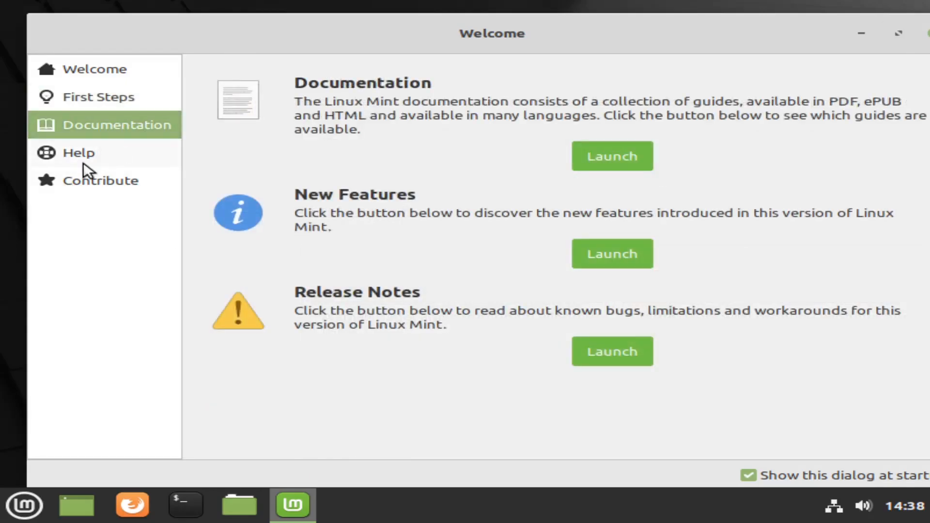
click(77, 152)
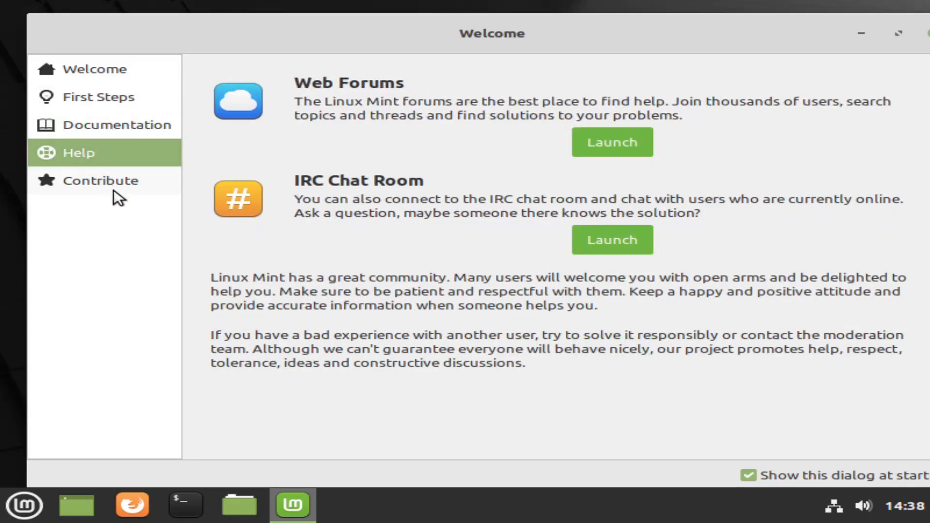
mouse_move(112, 190)
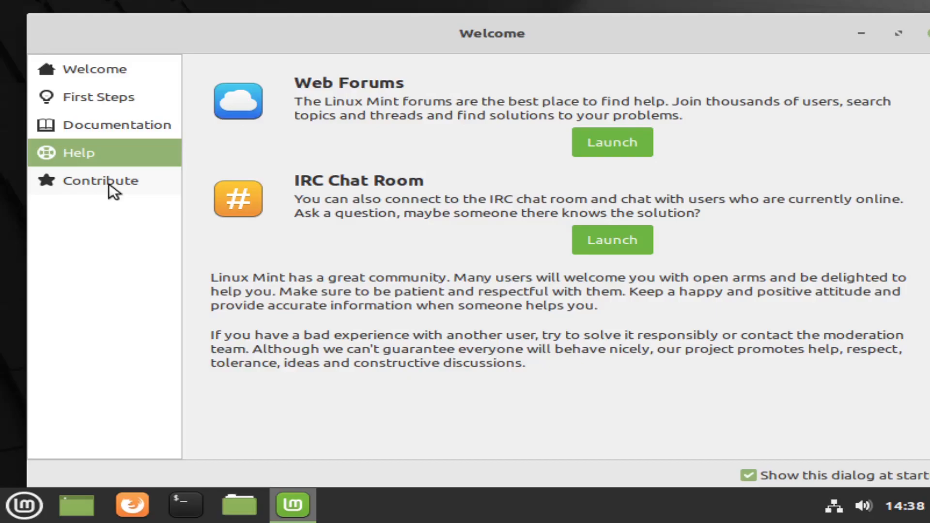
click(101, 180)
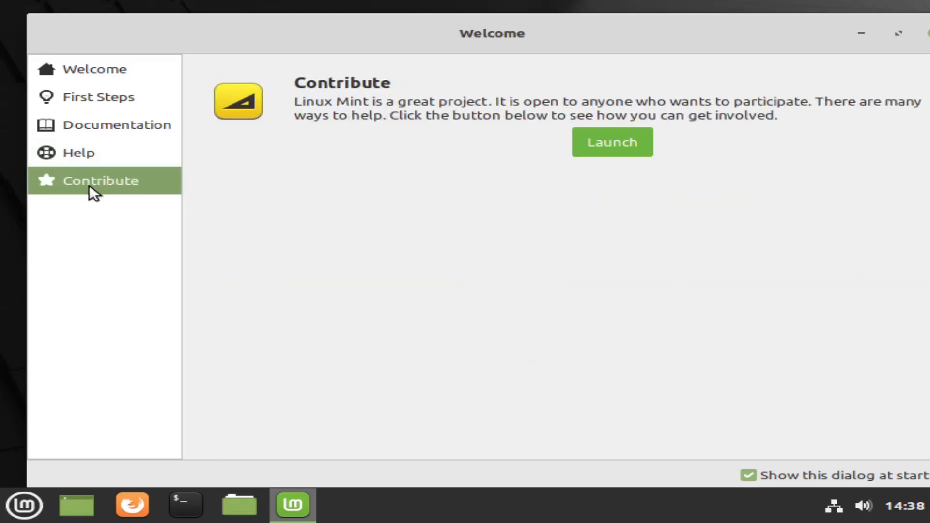
click(94, 68)
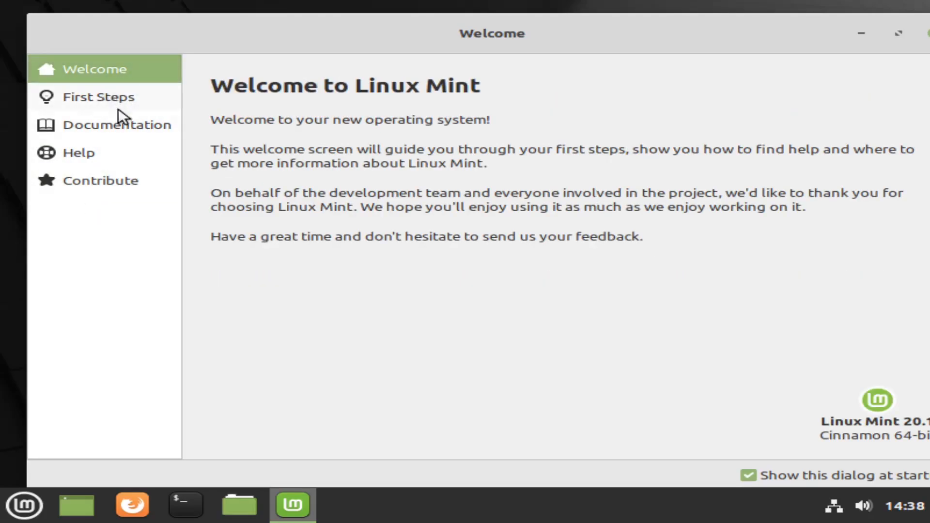
Step: Turn off 'Show this dialog at startup' and close the Welcome window
click(748, 475)
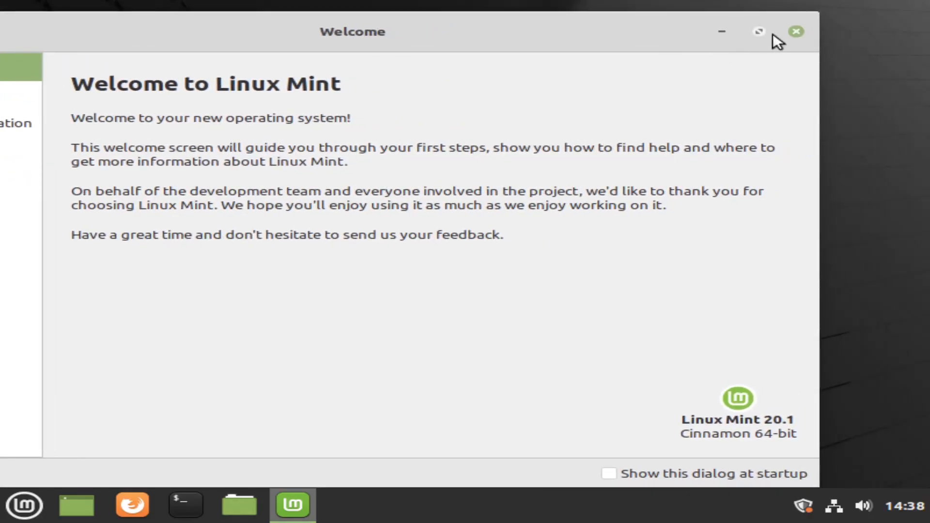
click(797, 31)
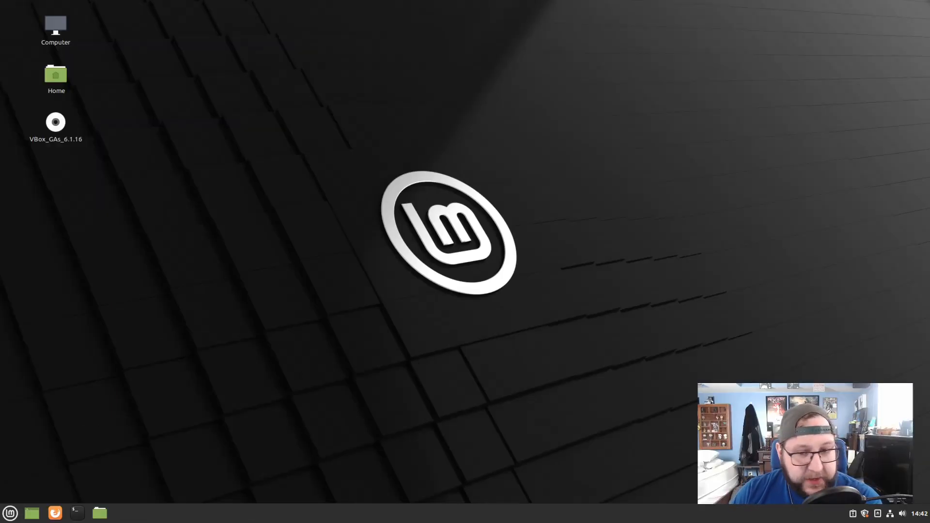
mouse_move(573, 378)
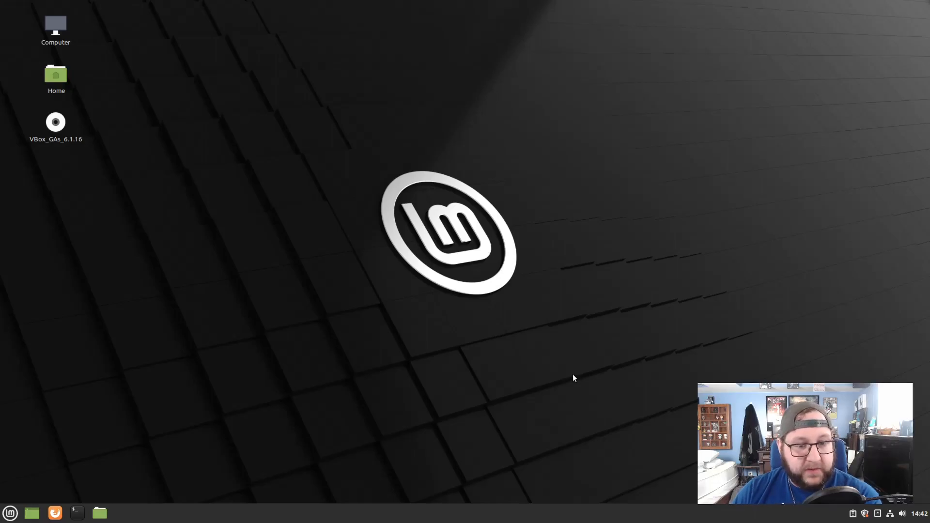
click(10, 513)
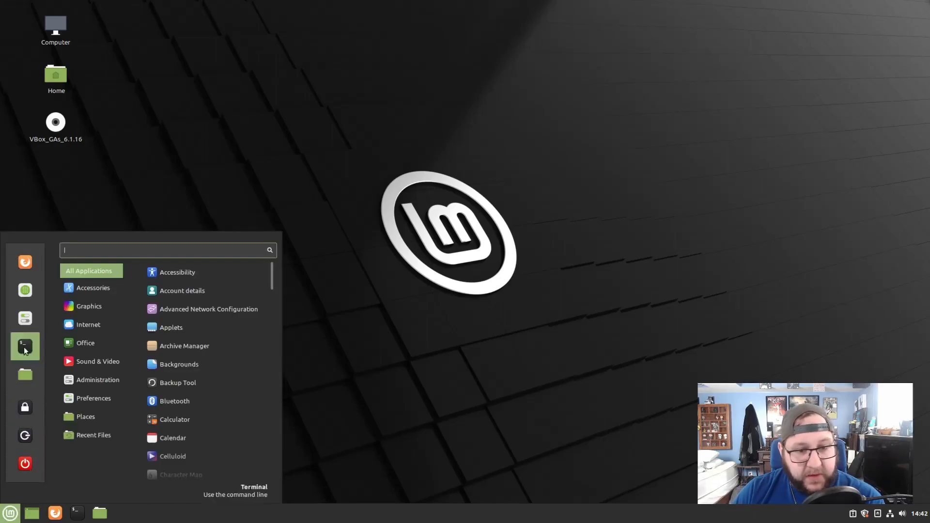
click(99, 380)
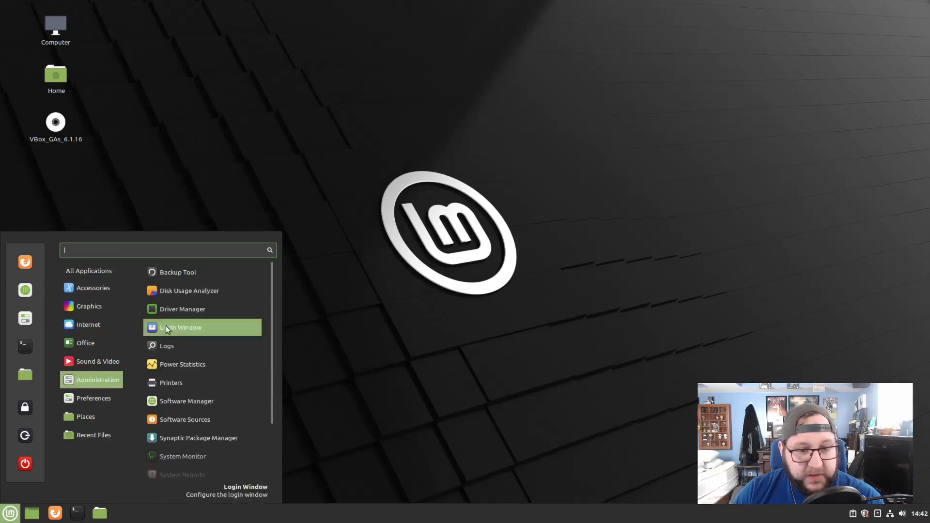
mouse_move(164, 519)
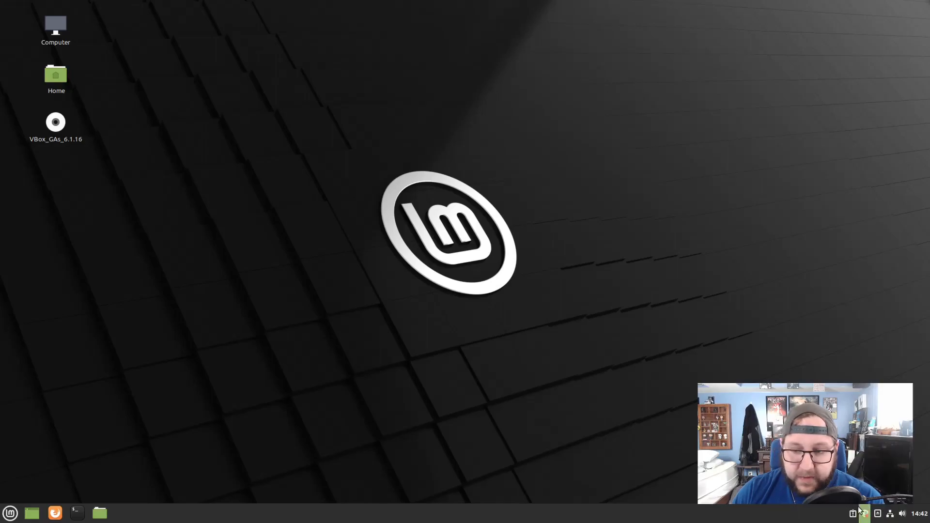
mouse_move(513, 467)
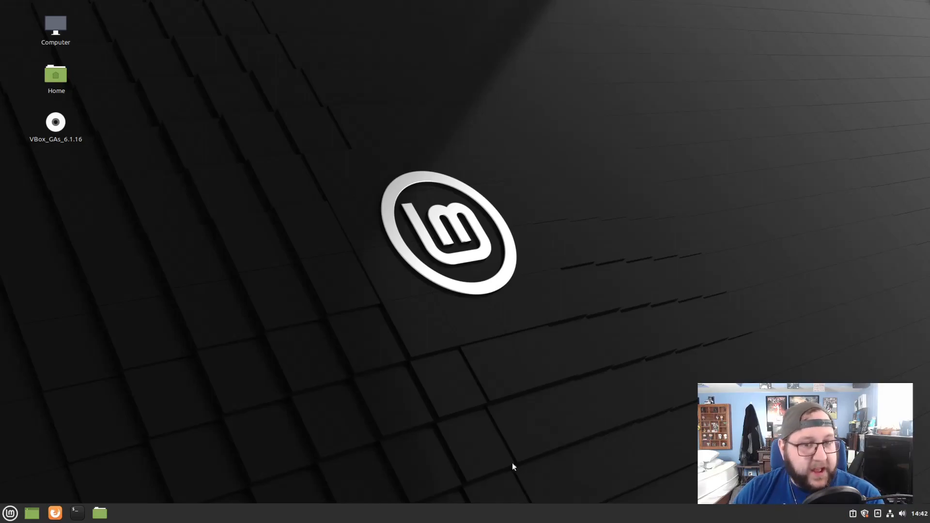
mouse_move(263, 433)
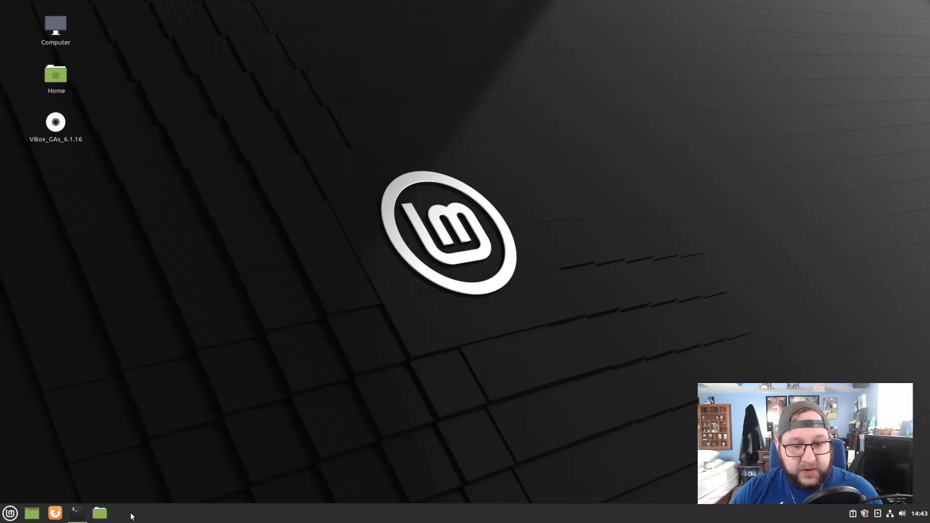
Step: Run sudo apt update in a terminal, cancel it at the password prompt and close the terminal
click(76, 514)
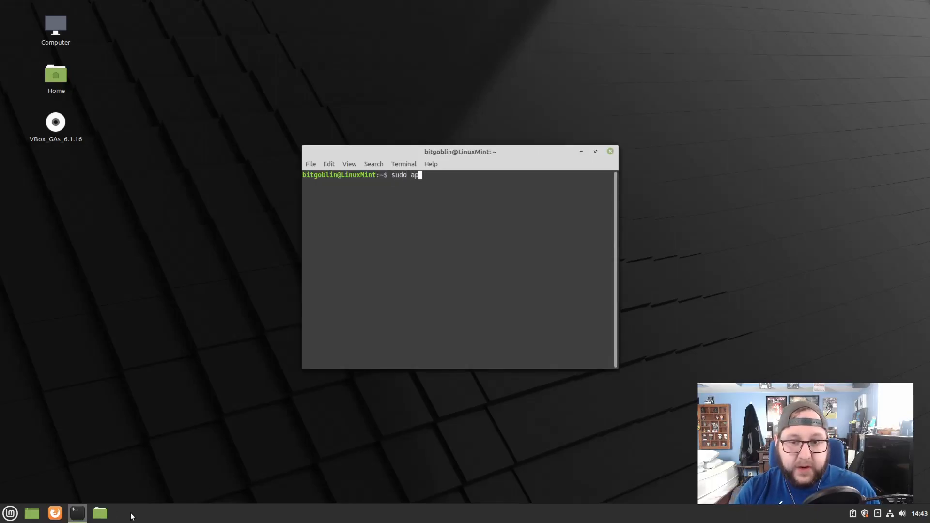
key(Return)
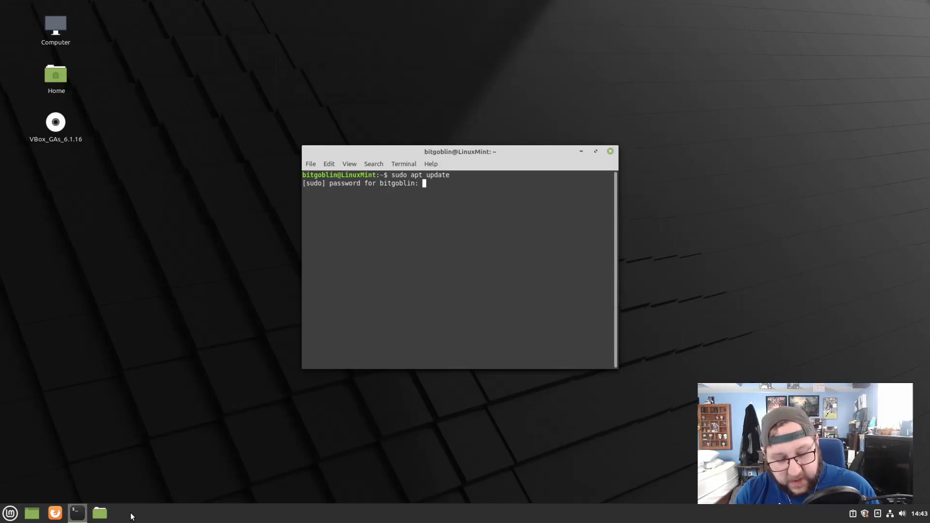
key(ctrl+c)
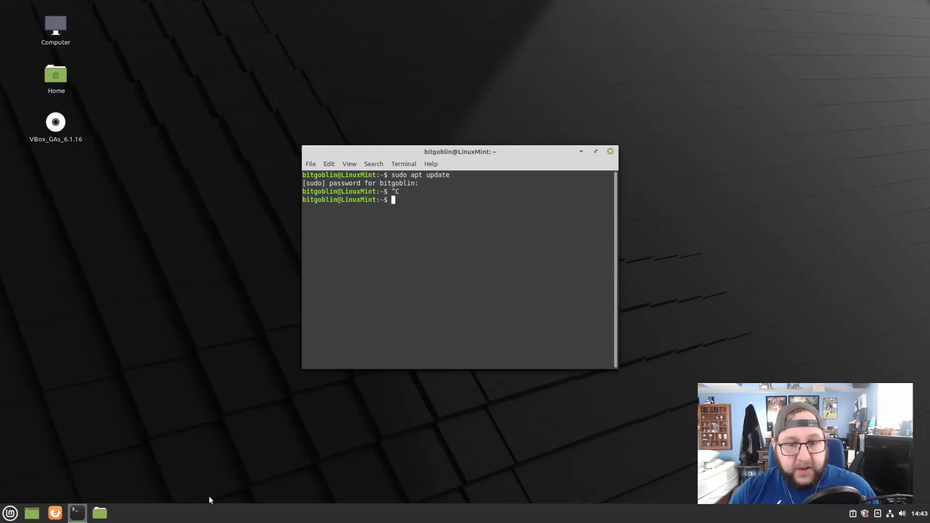
click(9, 514)
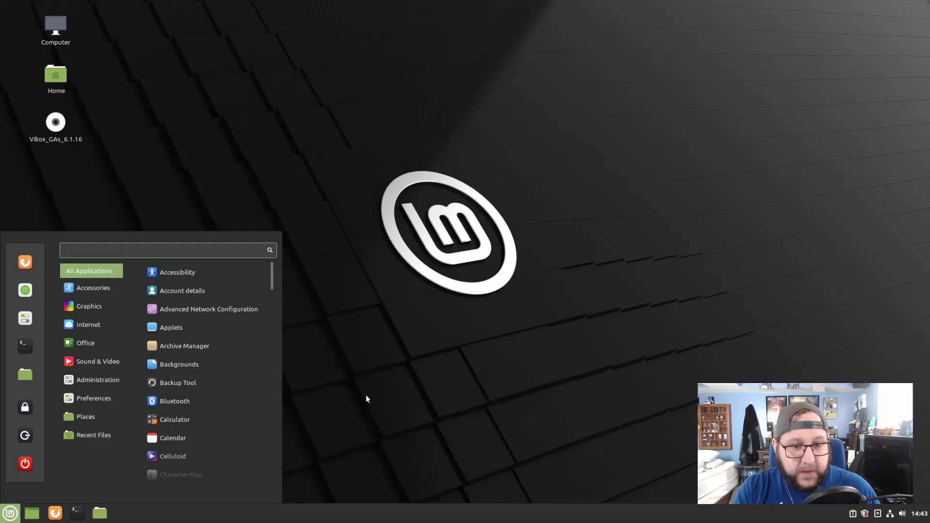
Step: Search the menu for 'software u' and launch the top result
text(software u)
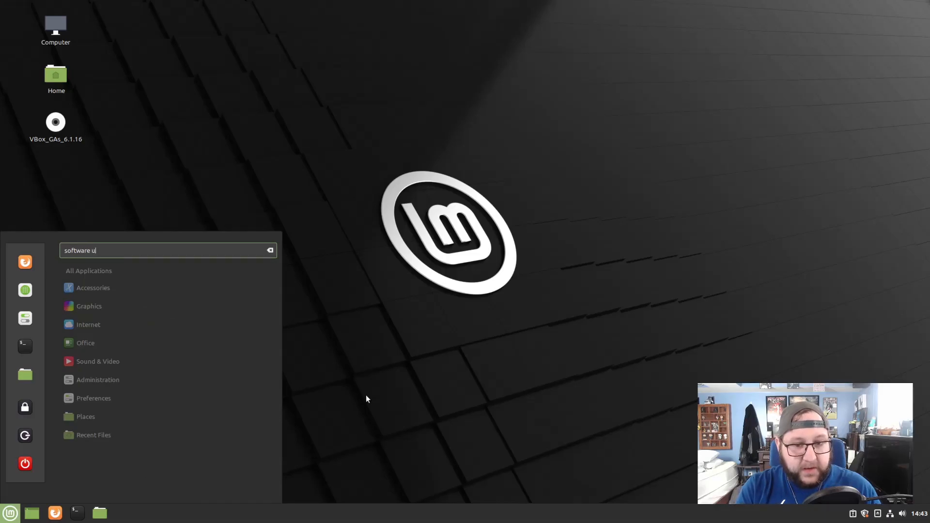
key(Return)
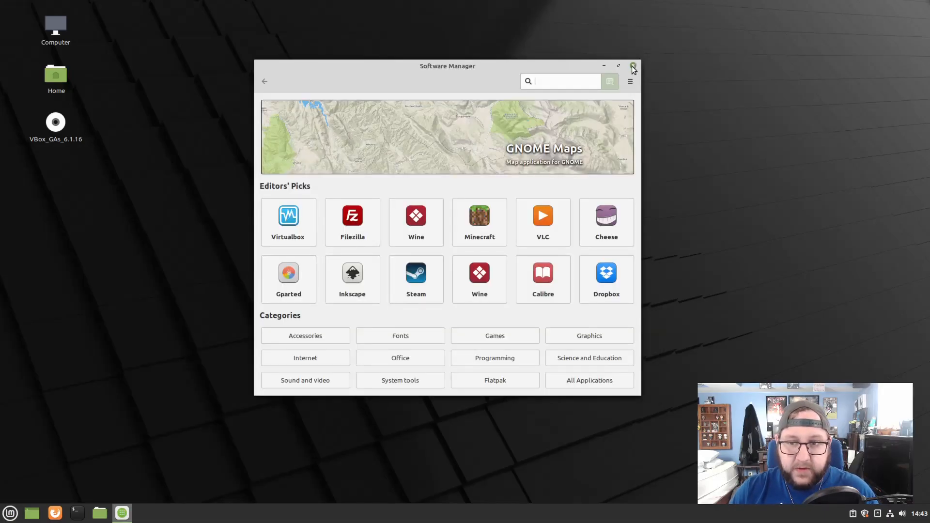
Step: Close the Software Manager window so Update Manager can be launched
click(632, 66)
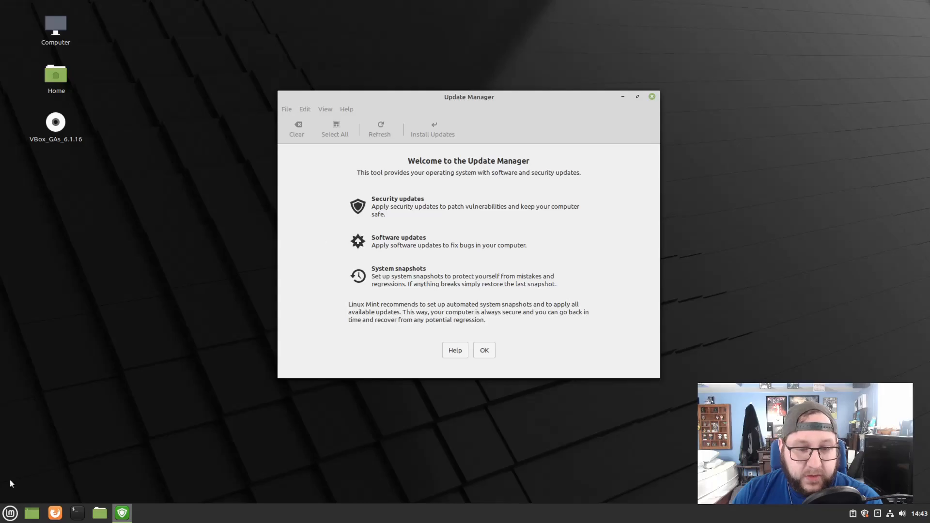
mouse_move(474, 98)
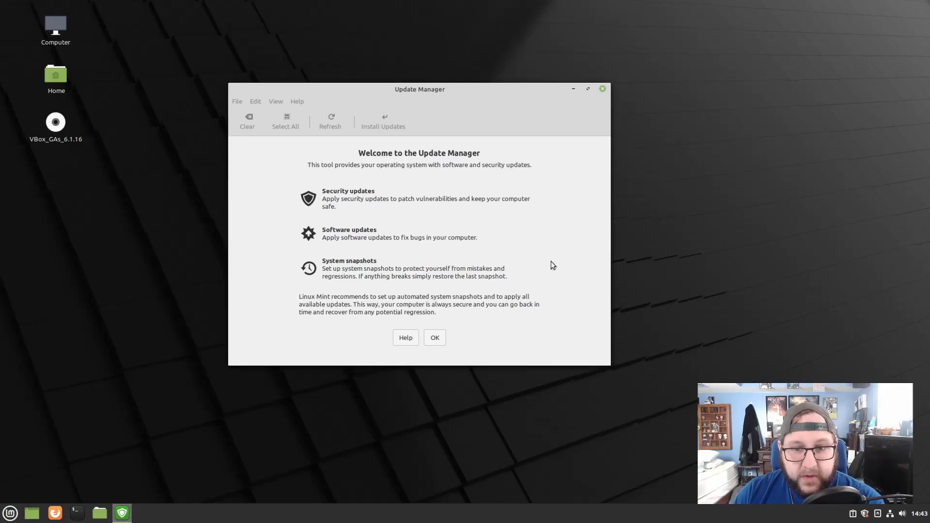
Step: Dismiss the welcome screen and authorize the Update Manager self-upgrade
click(434, 337)
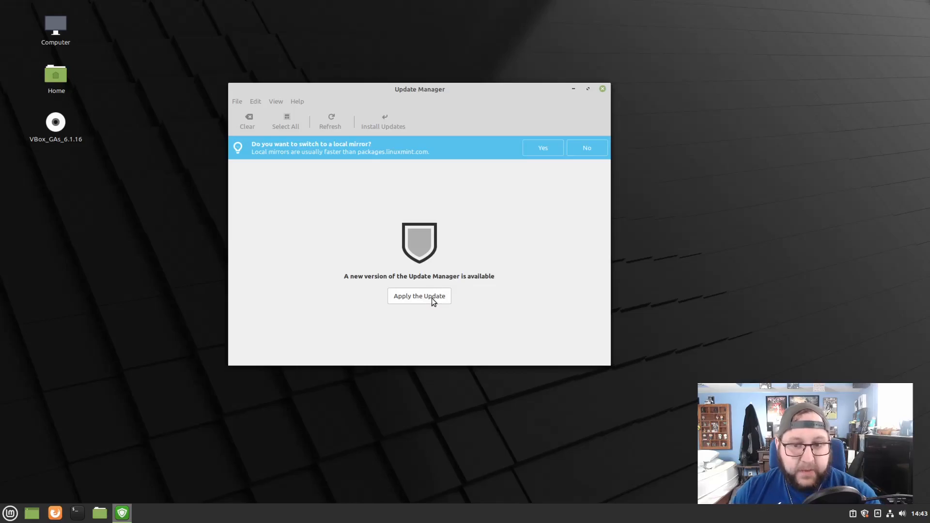
click(419, 296)
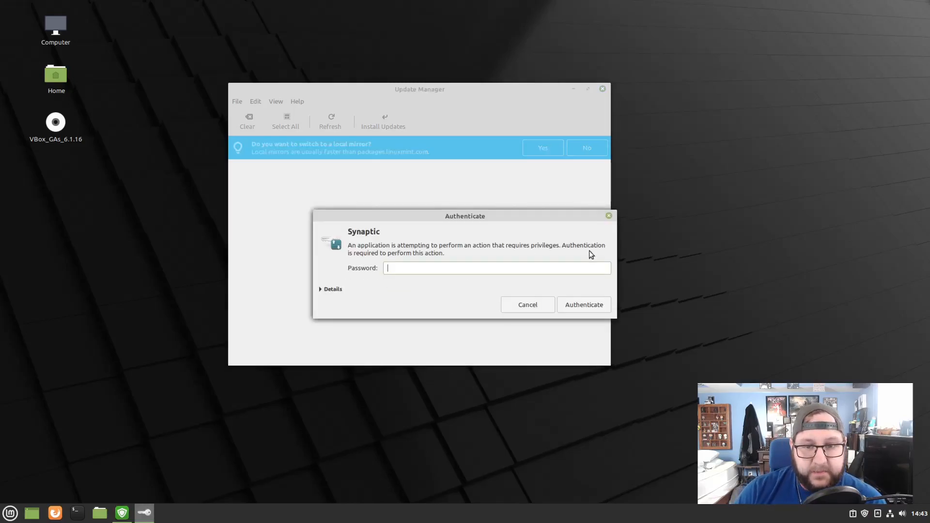
click(584, 305)
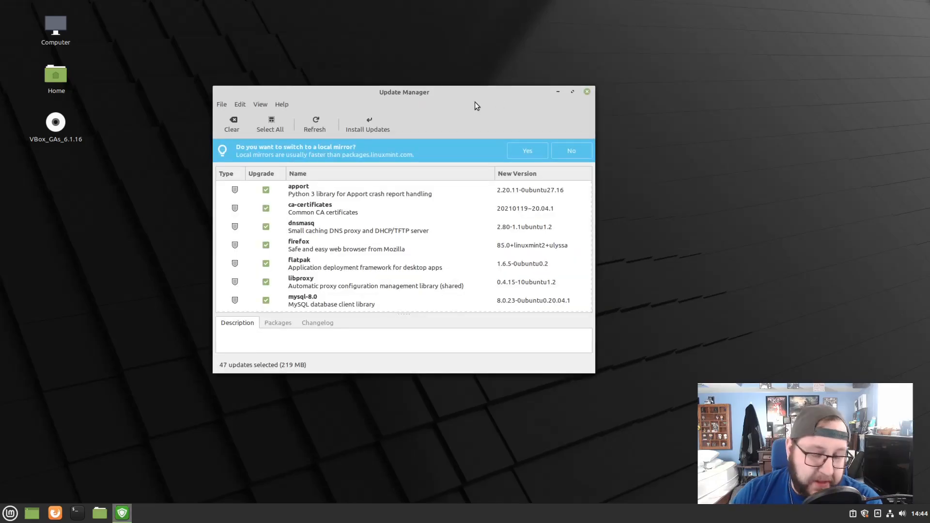
mouse_move(403, 163)
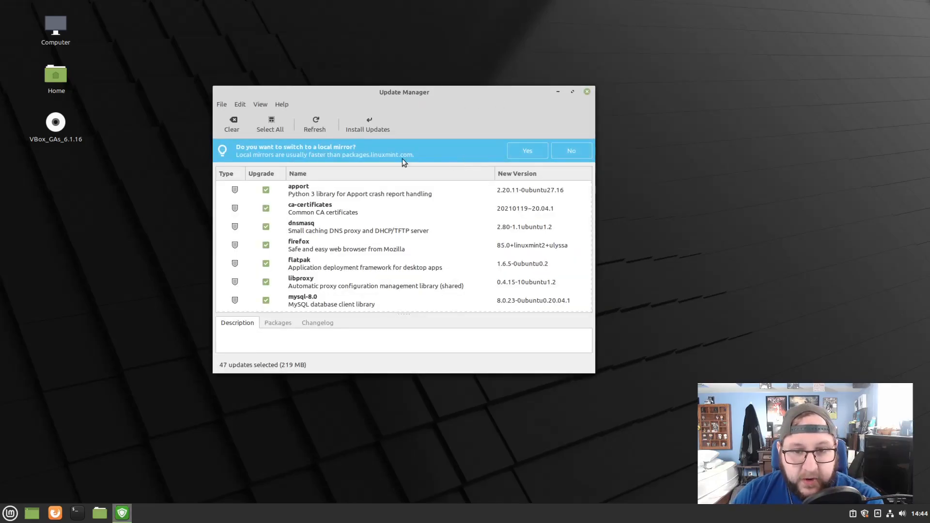
Step: Review the mirrors in Software Sources after authenticating, then close it
click(526, 151)
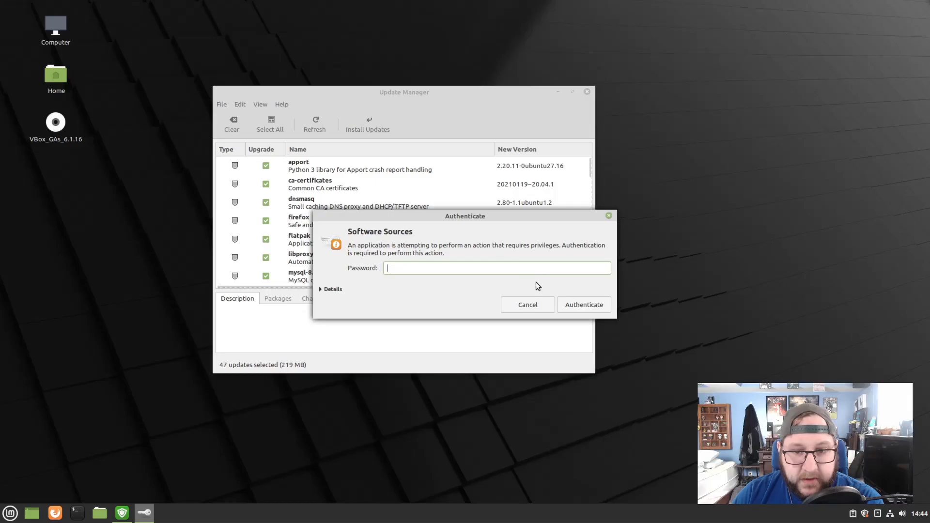
click(583, 305)
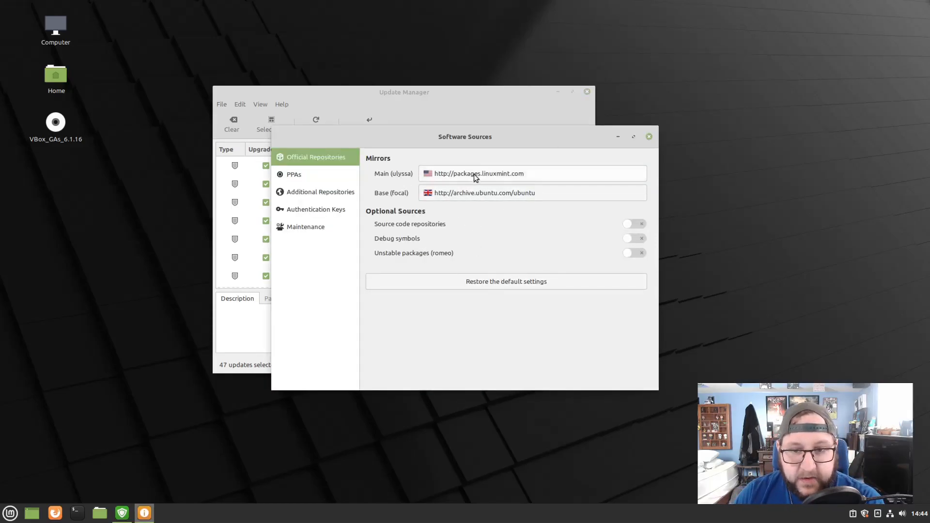
mouse_move(459, 191)
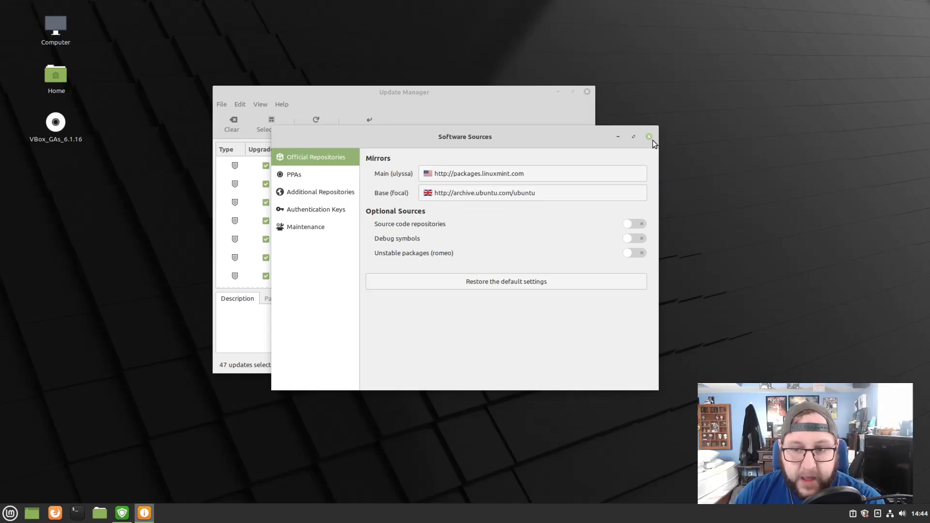
click(648, 137)
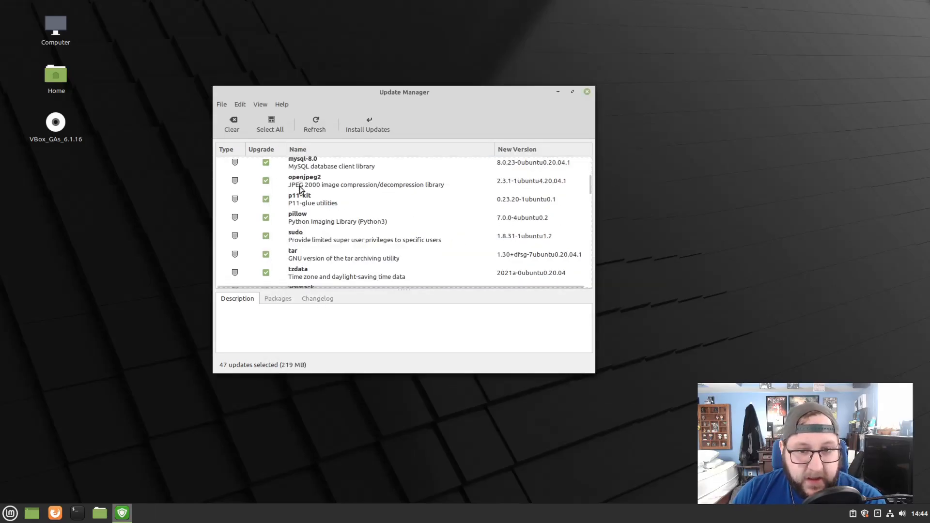
Step: Review the 47 pending updates, toggling the firefox update off and back on
scroll(down, 3)
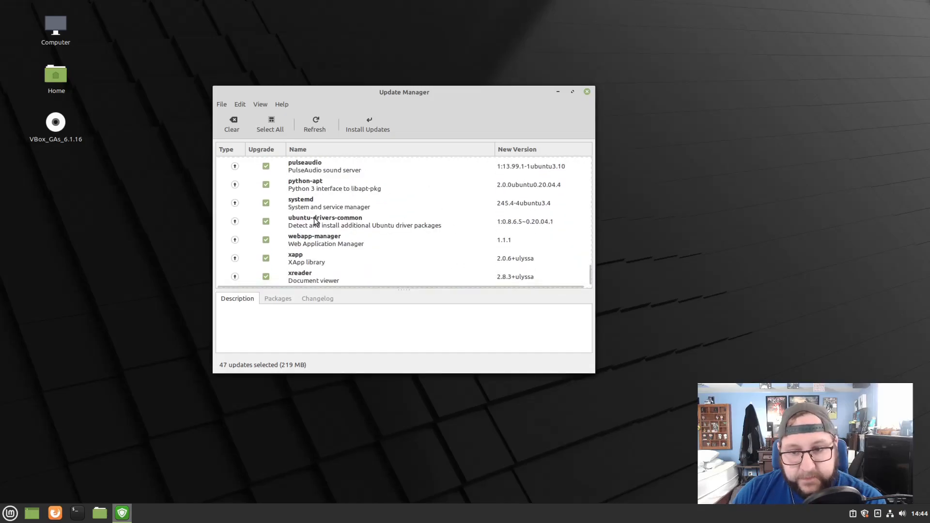
scroll(up, 3)
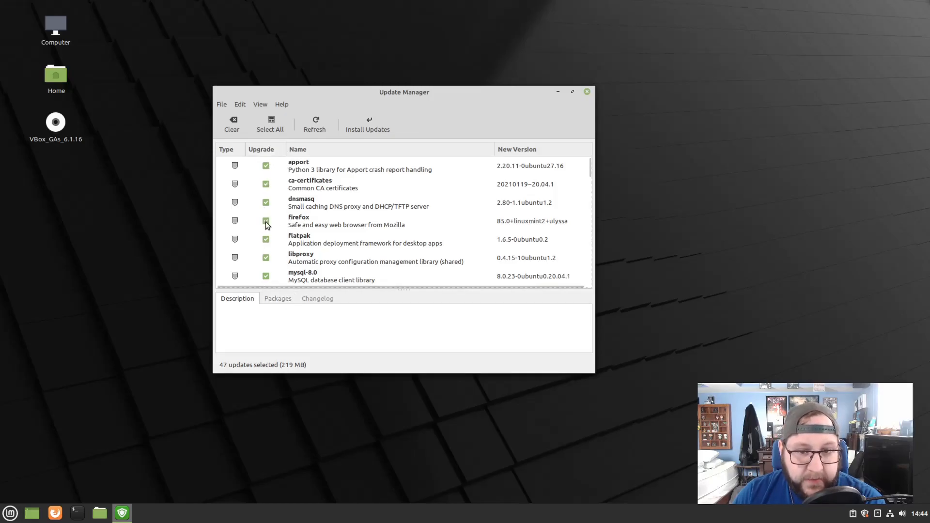
click(265, 221)
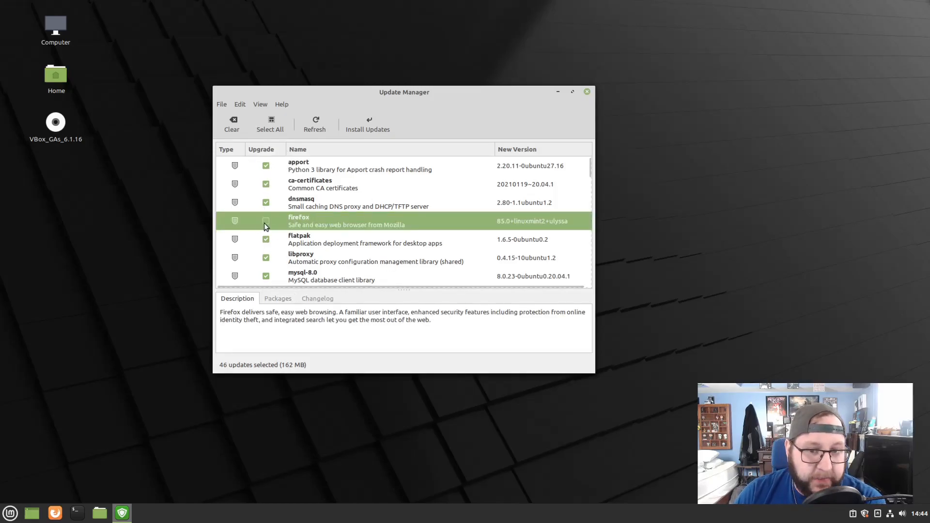
click(265, 221)
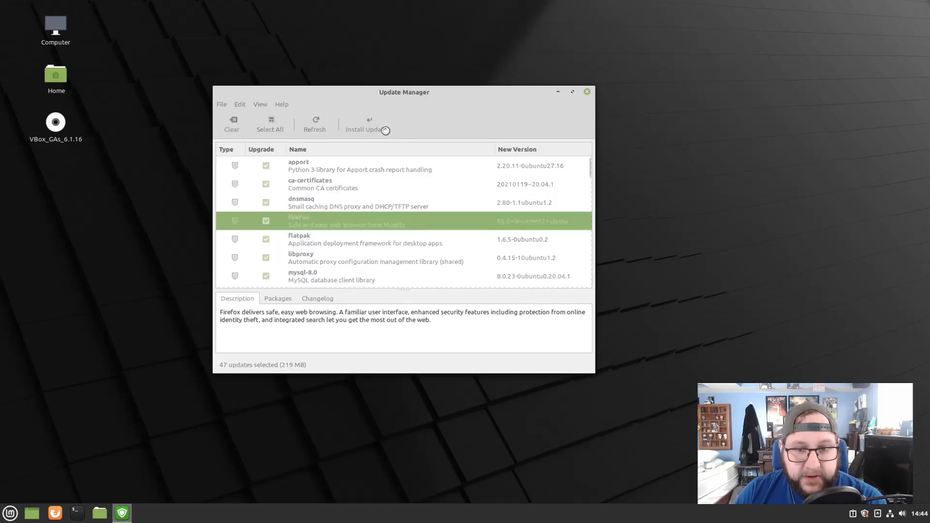
Step: Install all selected updates, accepting the extra kernel packages and authenticating
click(368, 125)
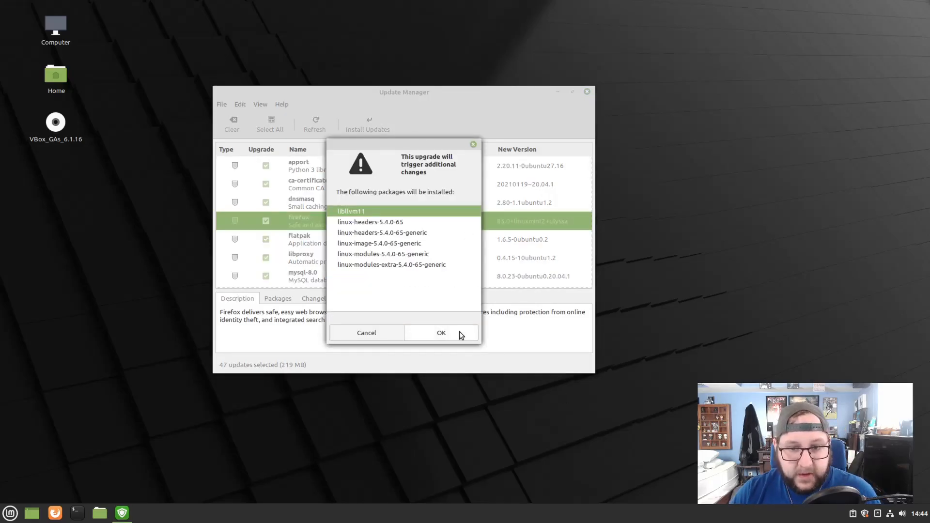
click(441, 332)
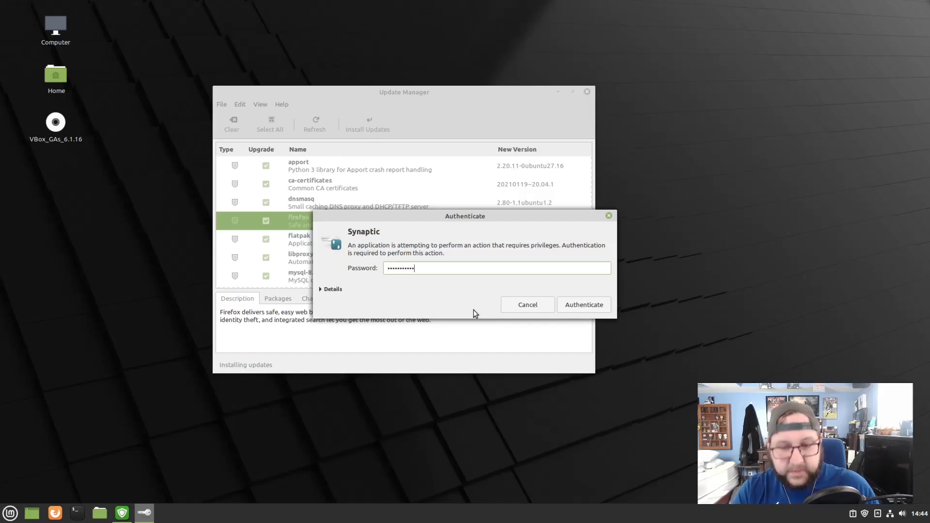
click(584, 304)
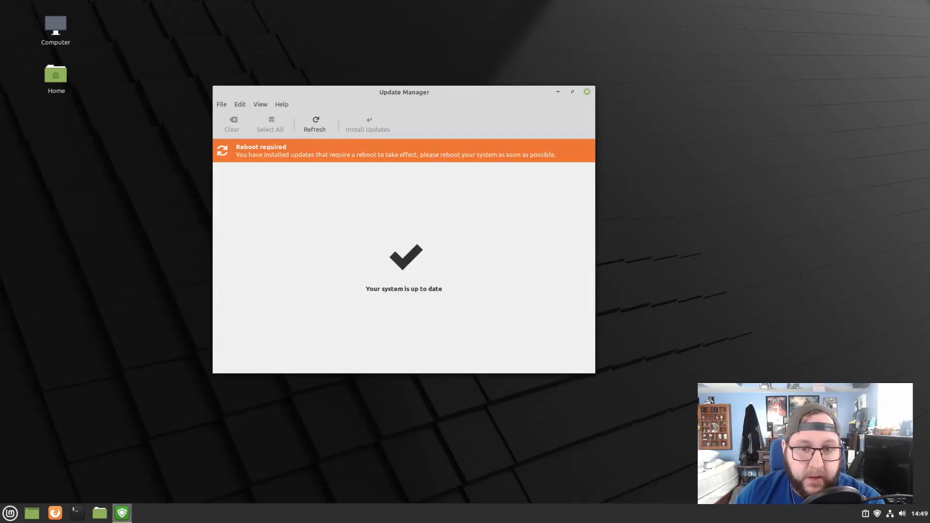
mouse_move(436, 289)
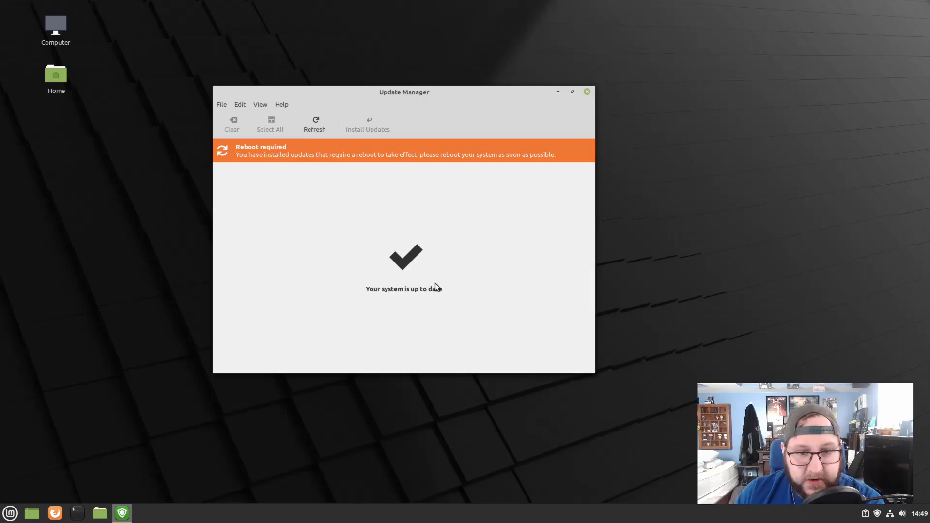
Step: Close Update Manager now that the system is up to date
click(10, 513)
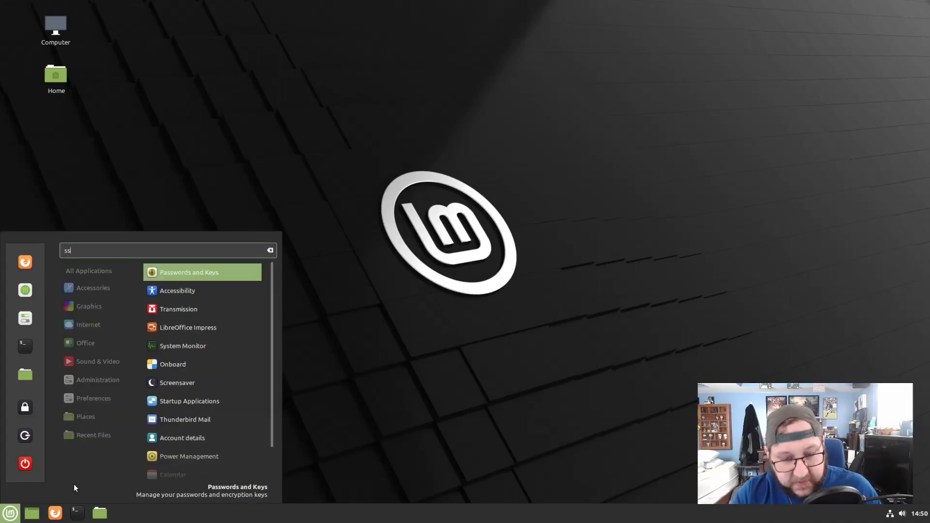
Step: Launch Software Manager from the menu search and search it for 'steam'
text(software)
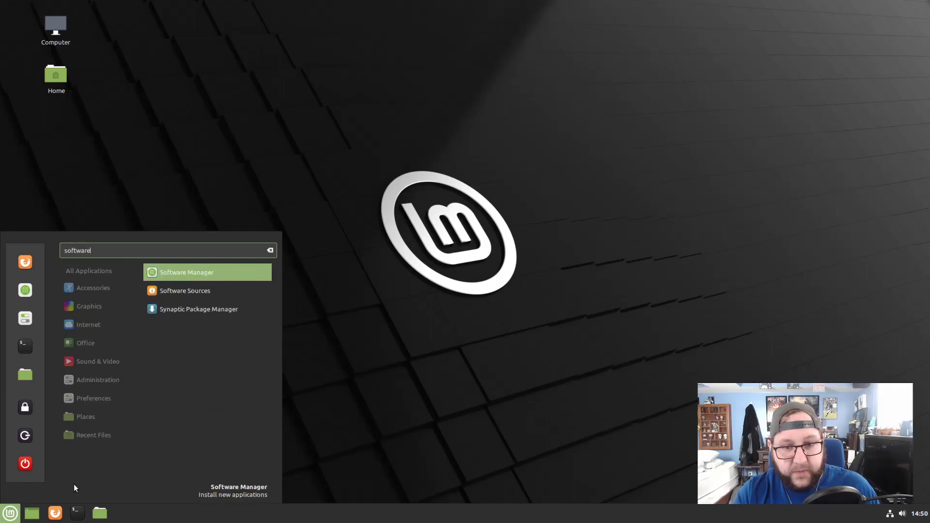
click(186, 273)
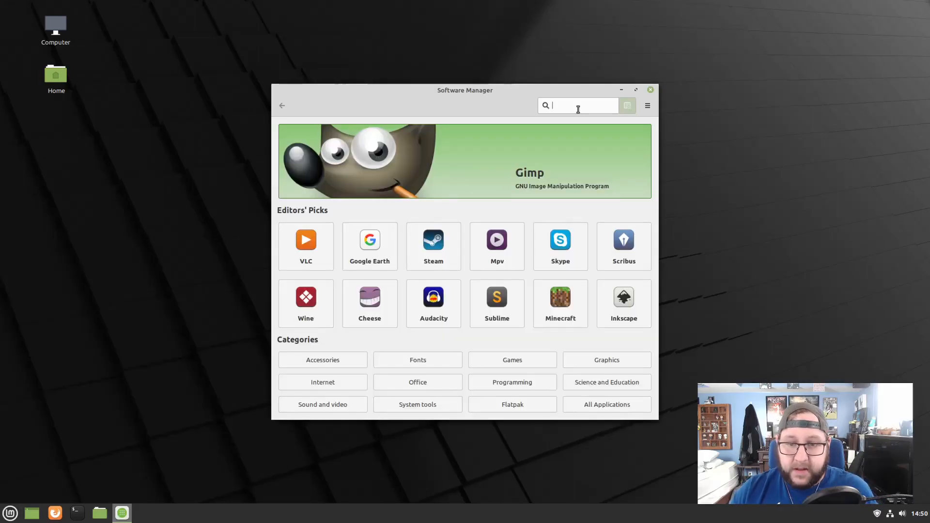
text(steam)
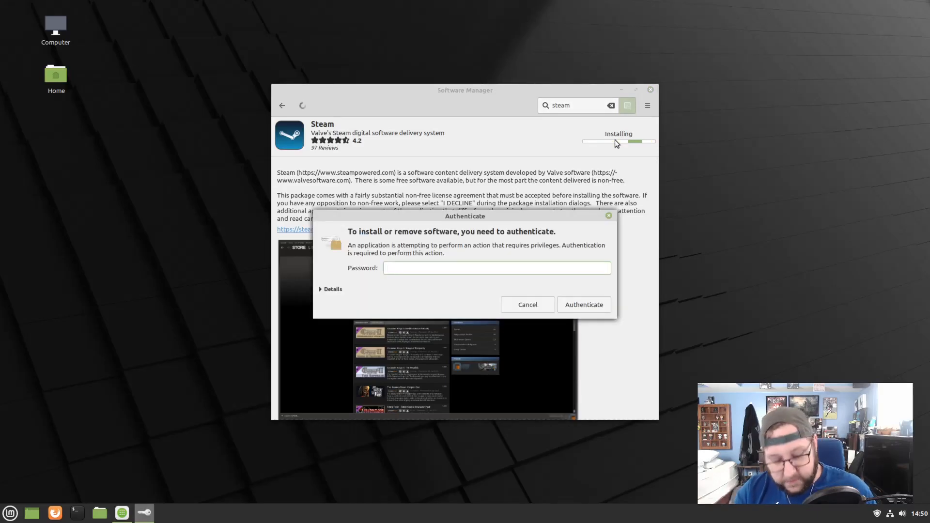
Step: Authenticate to install Steam, then close the software store when it finishes
text(password)
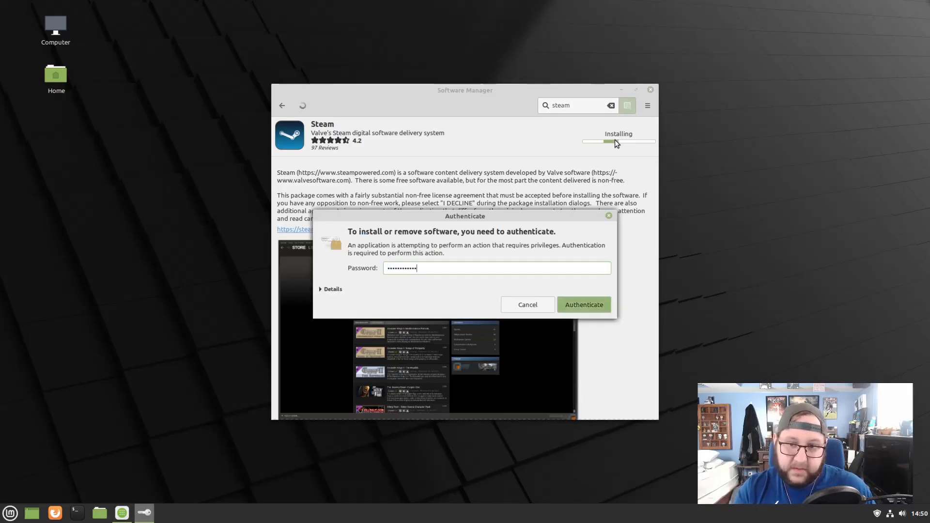
click(584, 305)
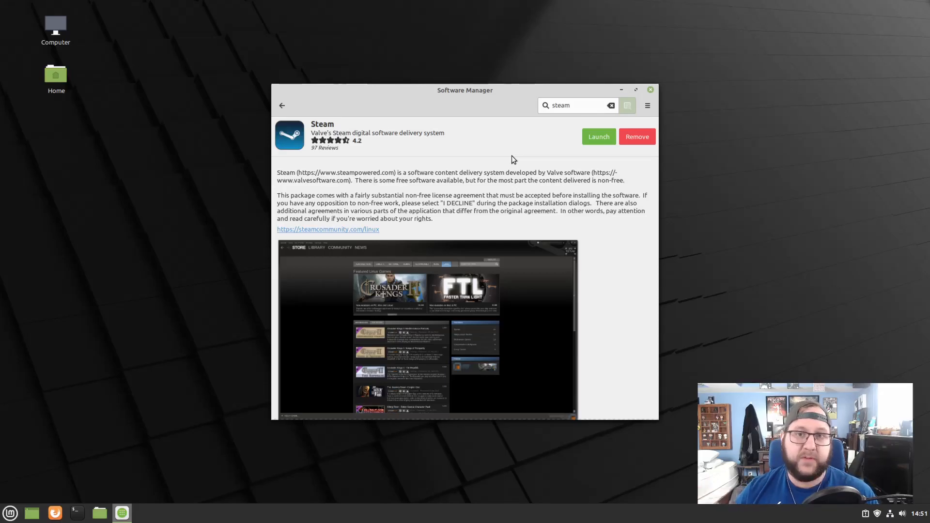
click(650, 90)
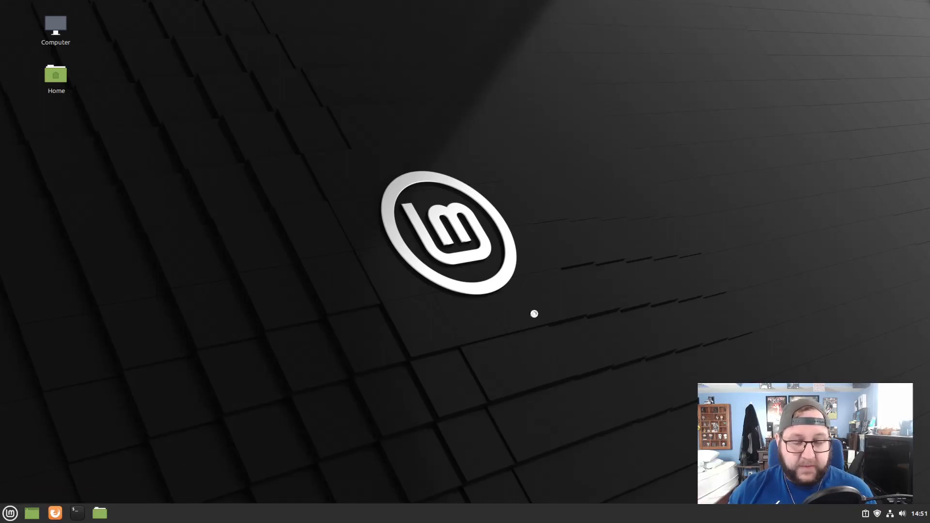
click(54, 513)
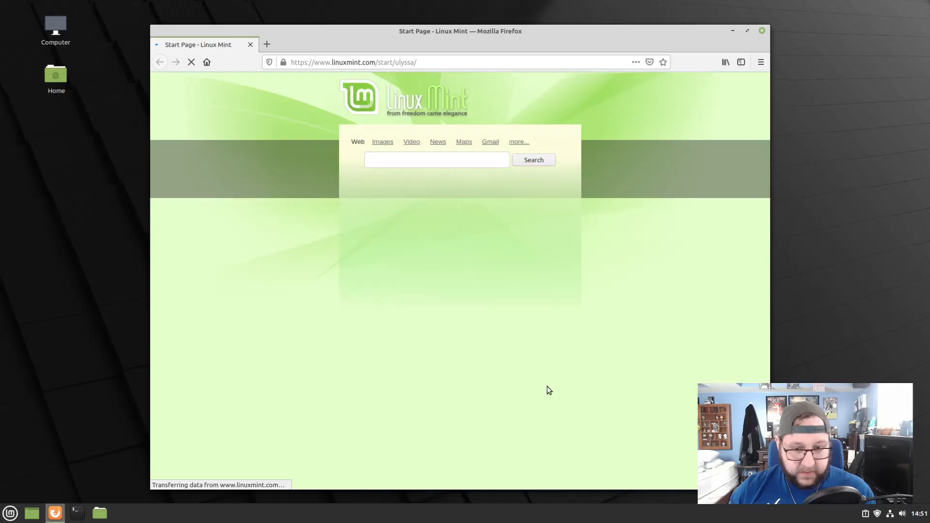
click(353, 62)
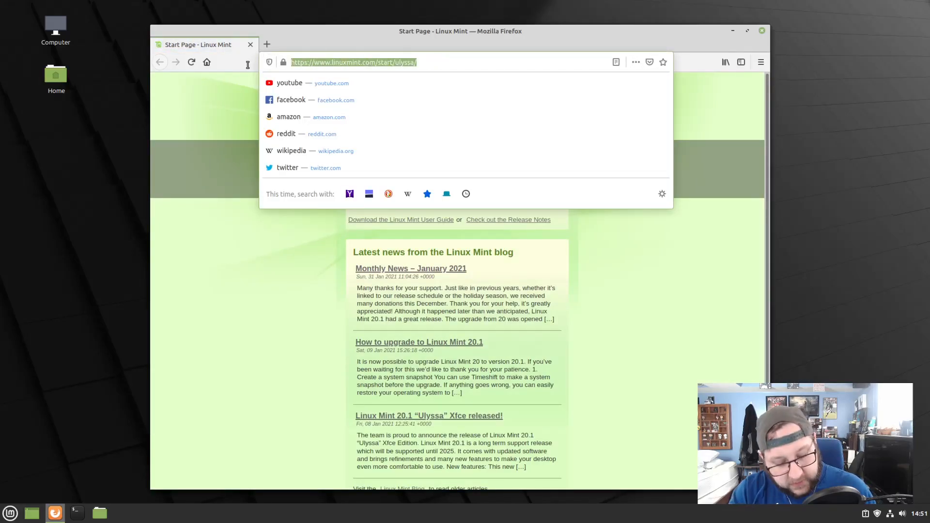
text(yot)
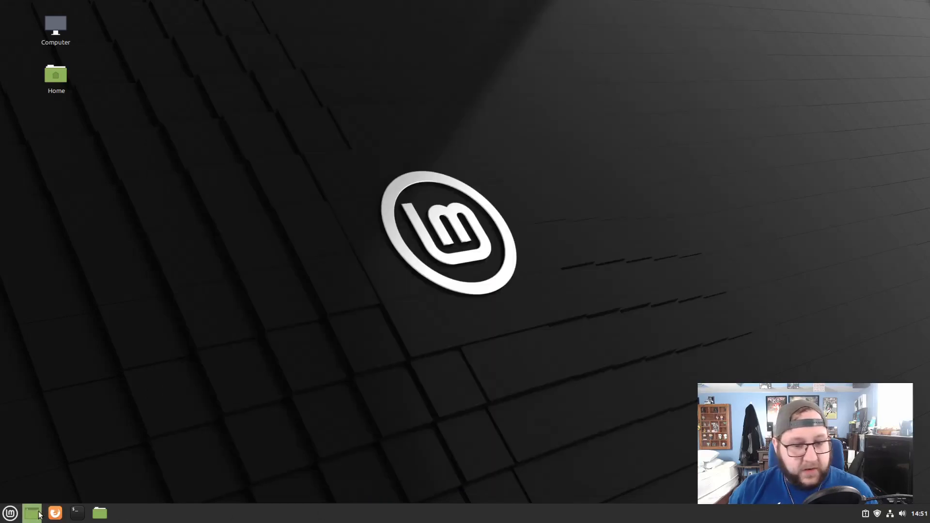
click(10, 513)
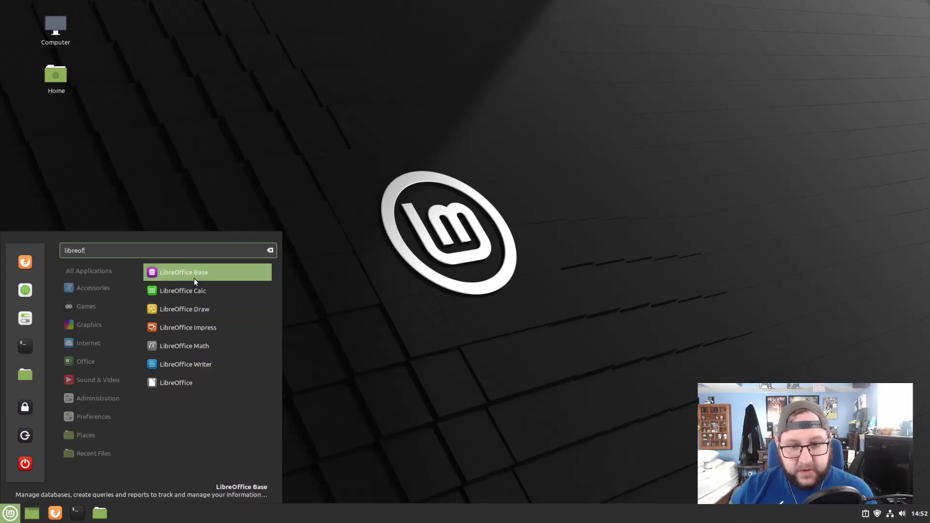
mouse_move(208, 364)
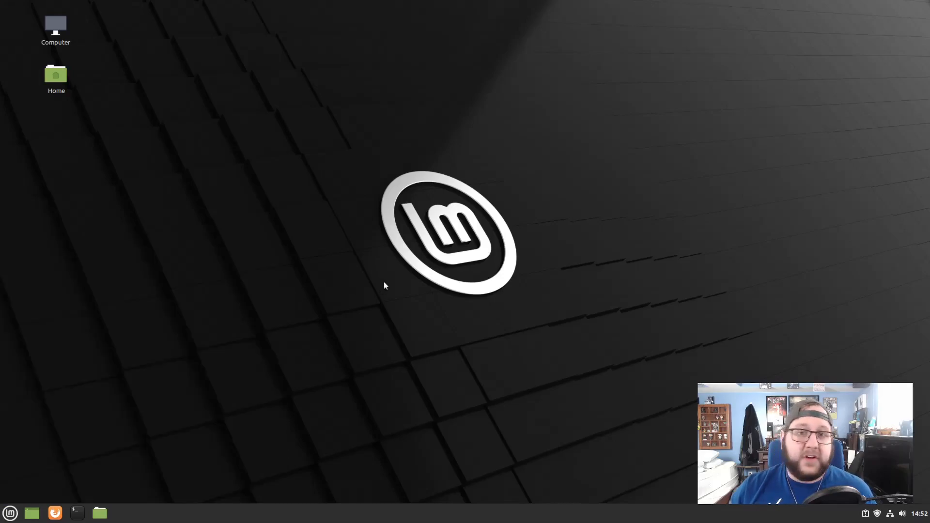
mouse_move(136, 454)
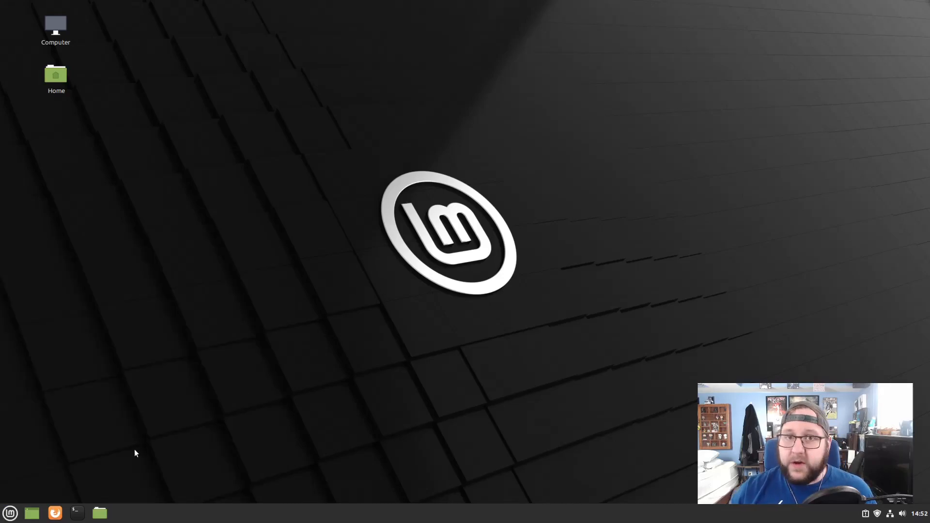